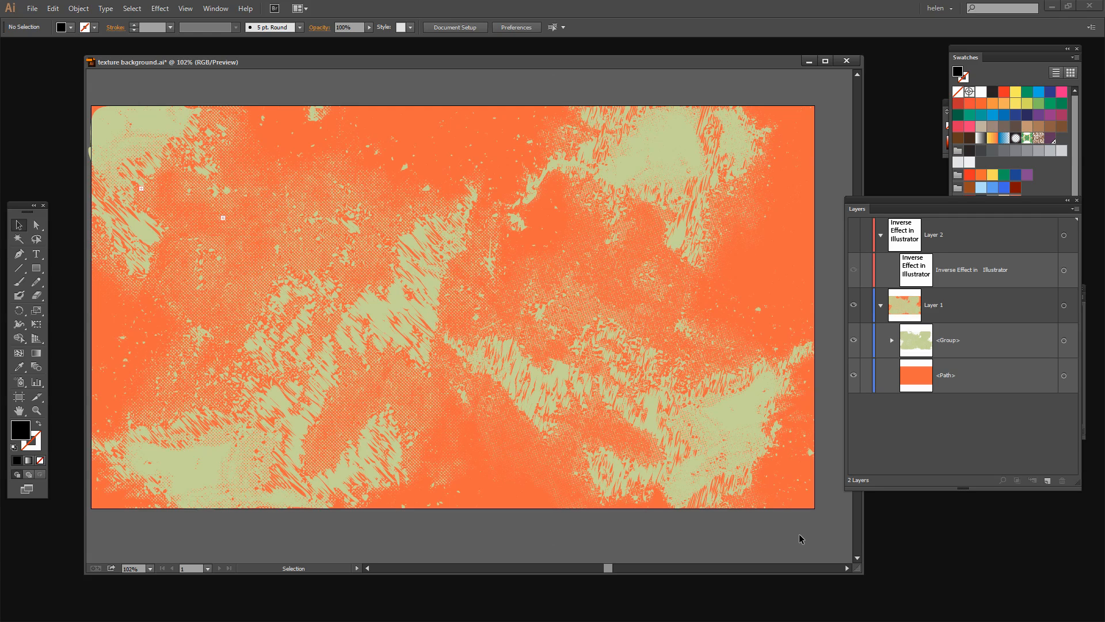
{"action": "mouse_move", "coordinate": [421, 372]}
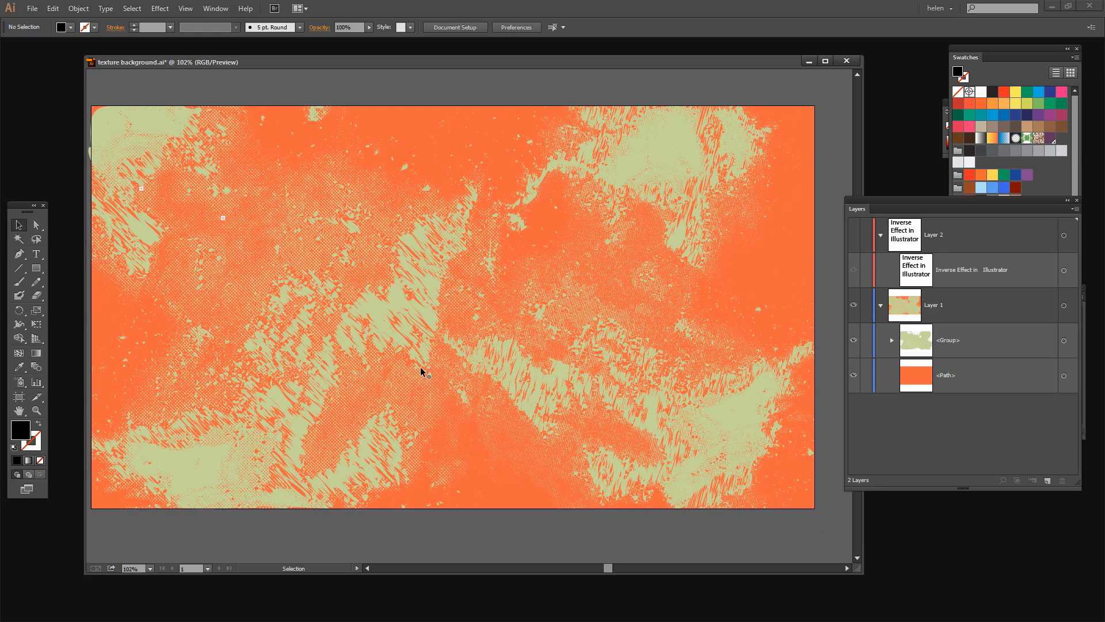
{"action": "mouse_move", "coordinate": [711, 324]}
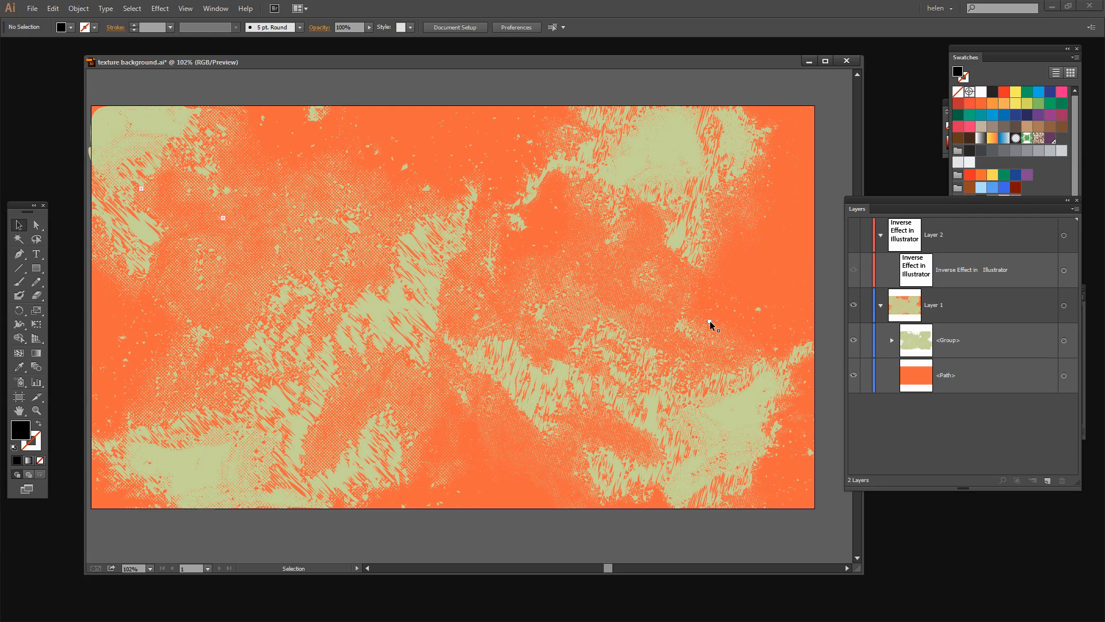
{"action": "mouse_move", "coordinate": [849, 361]}
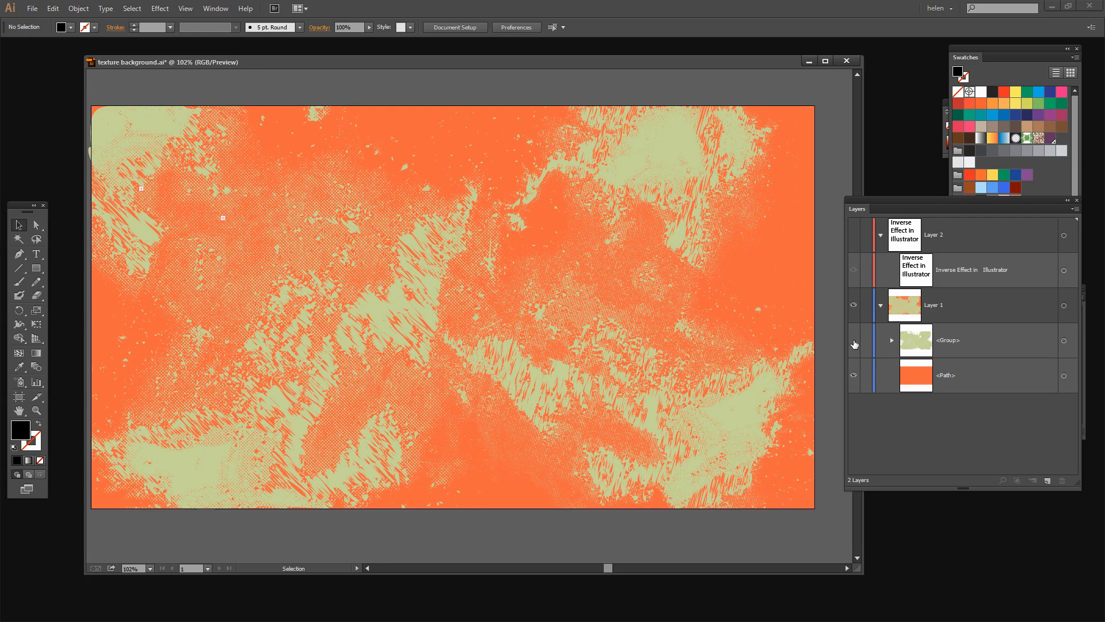
Toggle the green texture group, reveal the title layer and revert the title to plain black text
{"action": "left_click", "coordinate": [853, 340]}
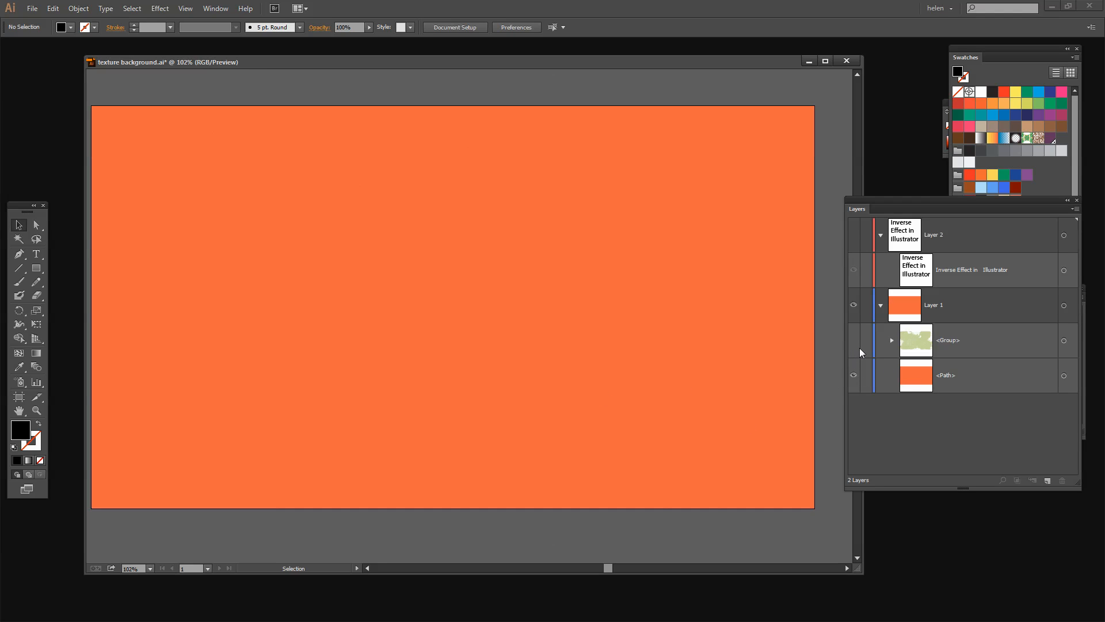
{"action": "left_click", "coordinate": [853, 341]}
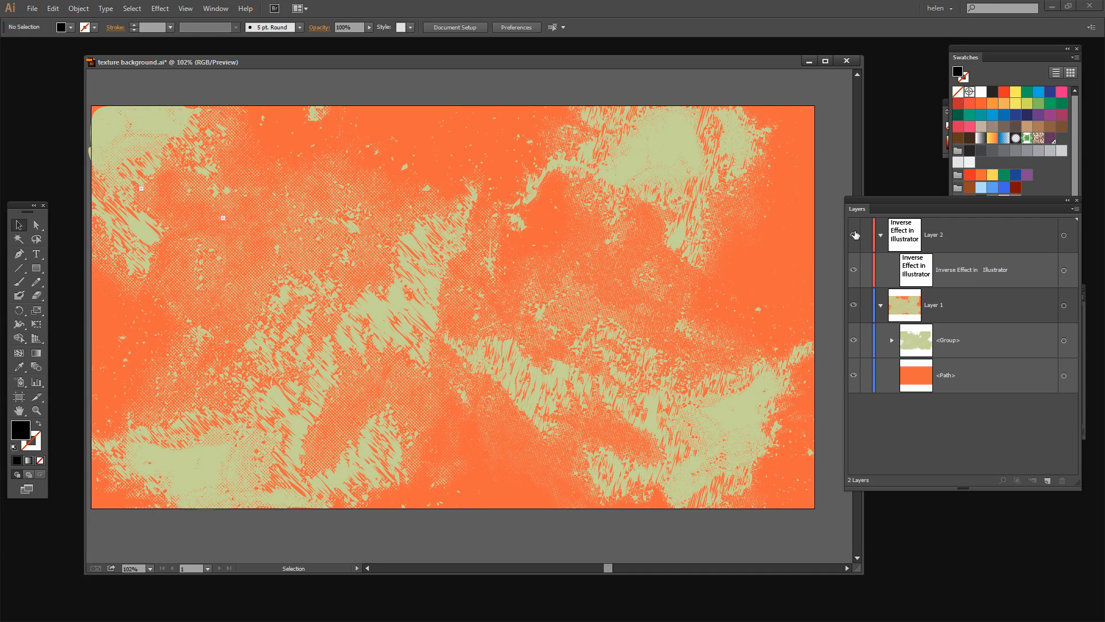
{"action": "left_click", "coordinate": [853, 235]}
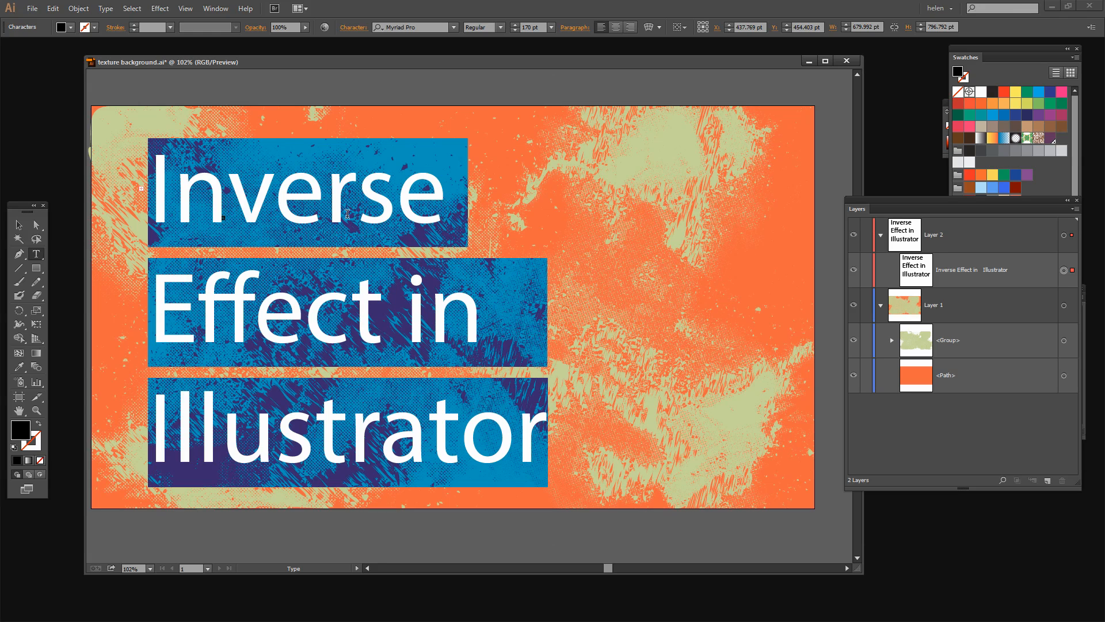
{"action": "mouse_move", "coordinate": [326, 279]}
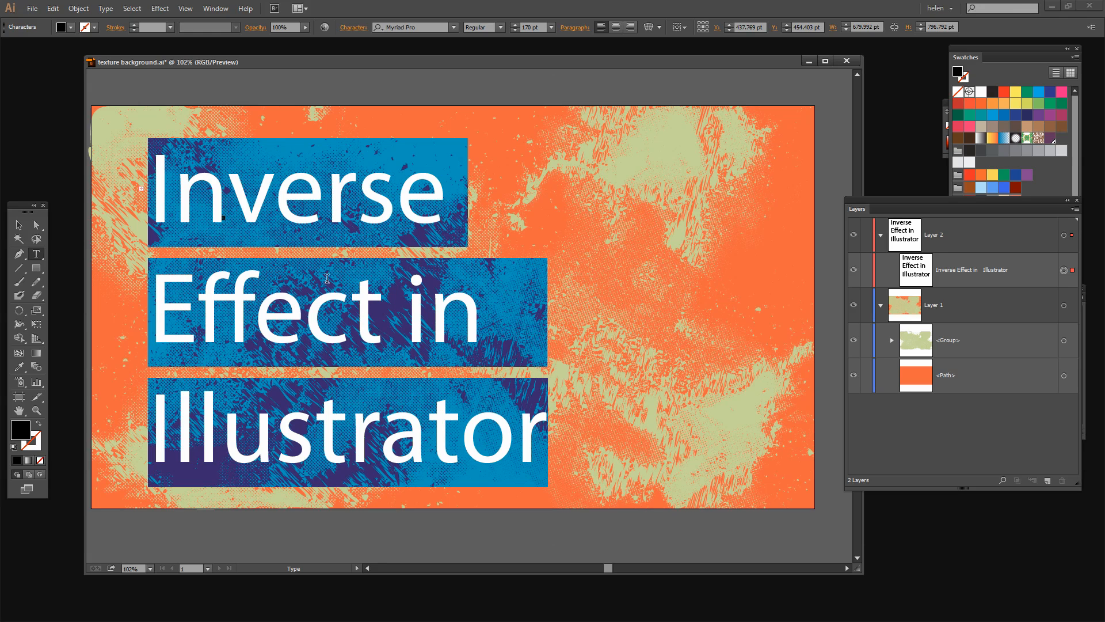
{"action": "mouse_move", "coordinate": [403, 331]}
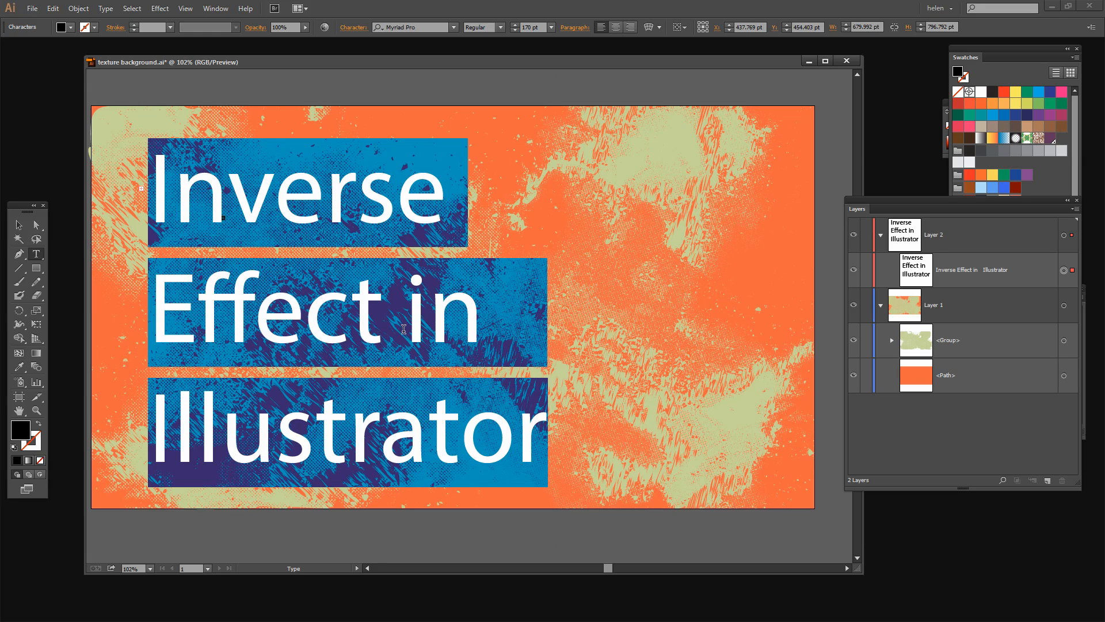
{"action": "mouse_move", "coordinate": [242, 186]}
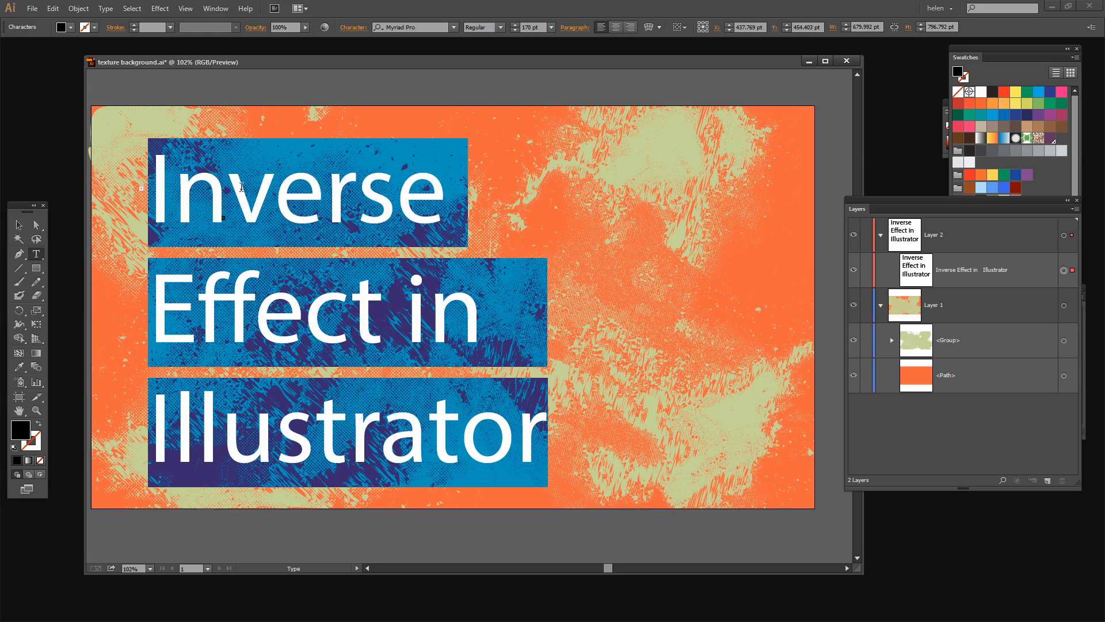
{"action": "mouse_move", "coordinate": [412, 349]}
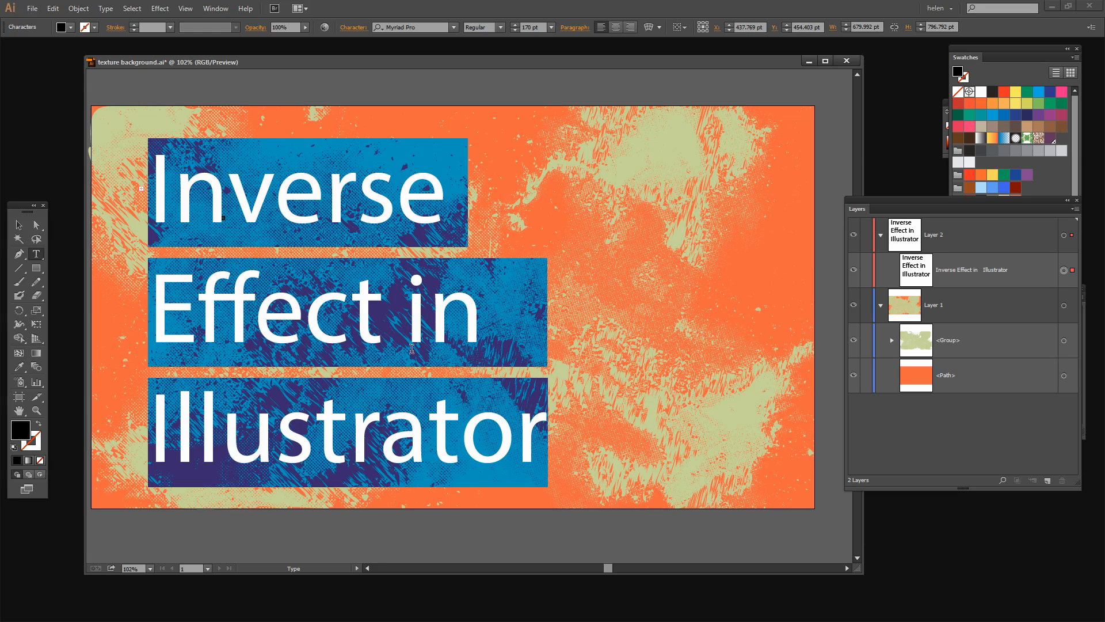
{"action": "mouse_move", "coordinate": [366, 282]}
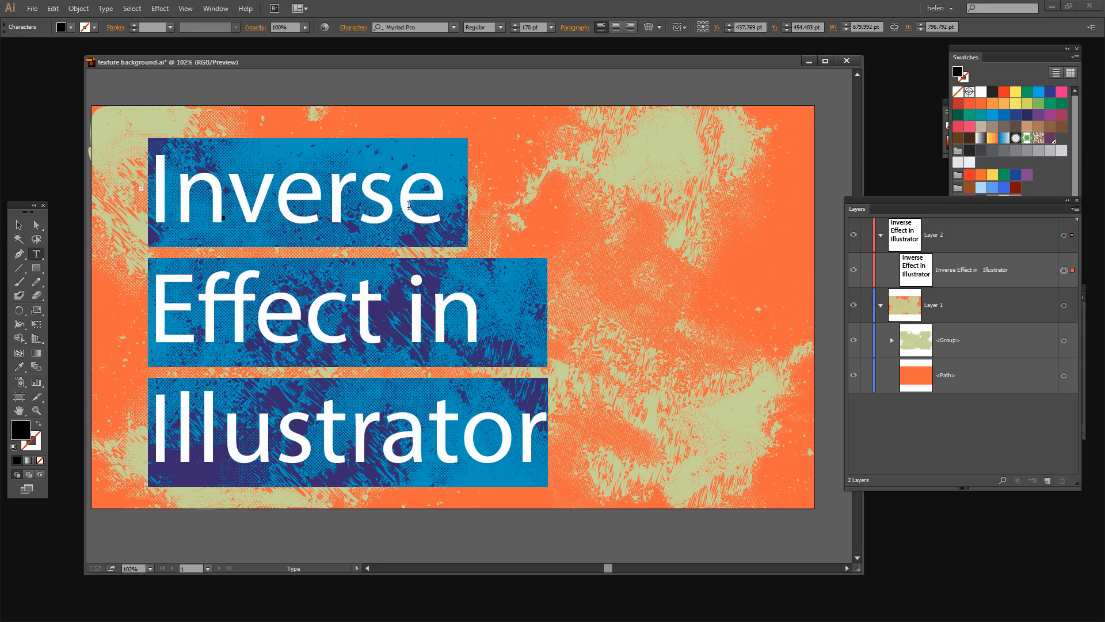
{"action": "mouse_move", "coordinate": [654, 400]}
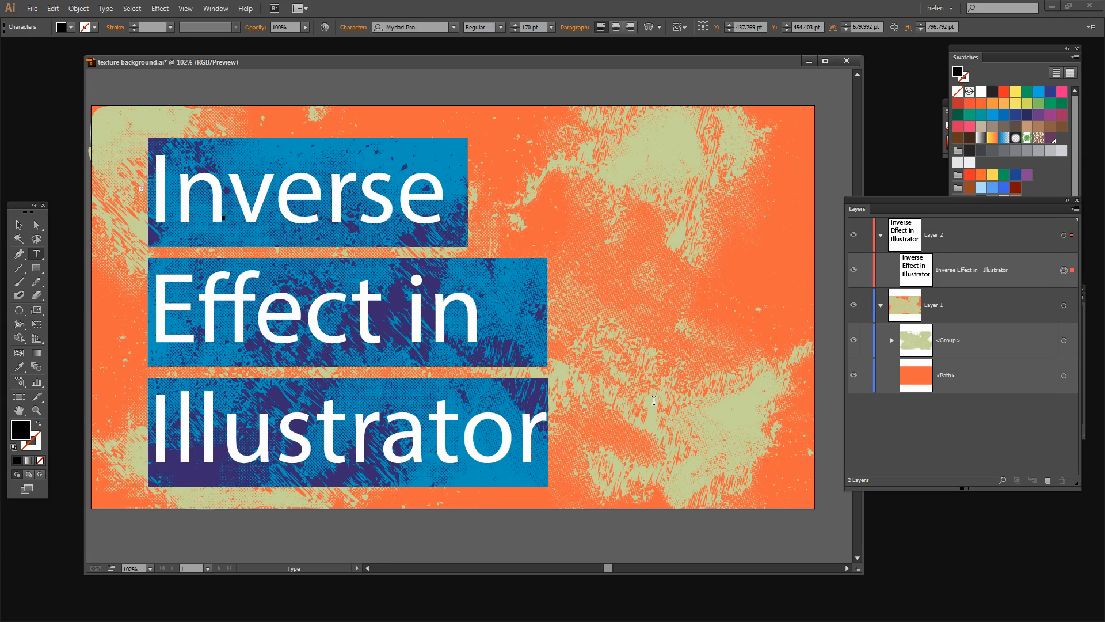
{"action": "left_click", "coordinate": [18, 224]}
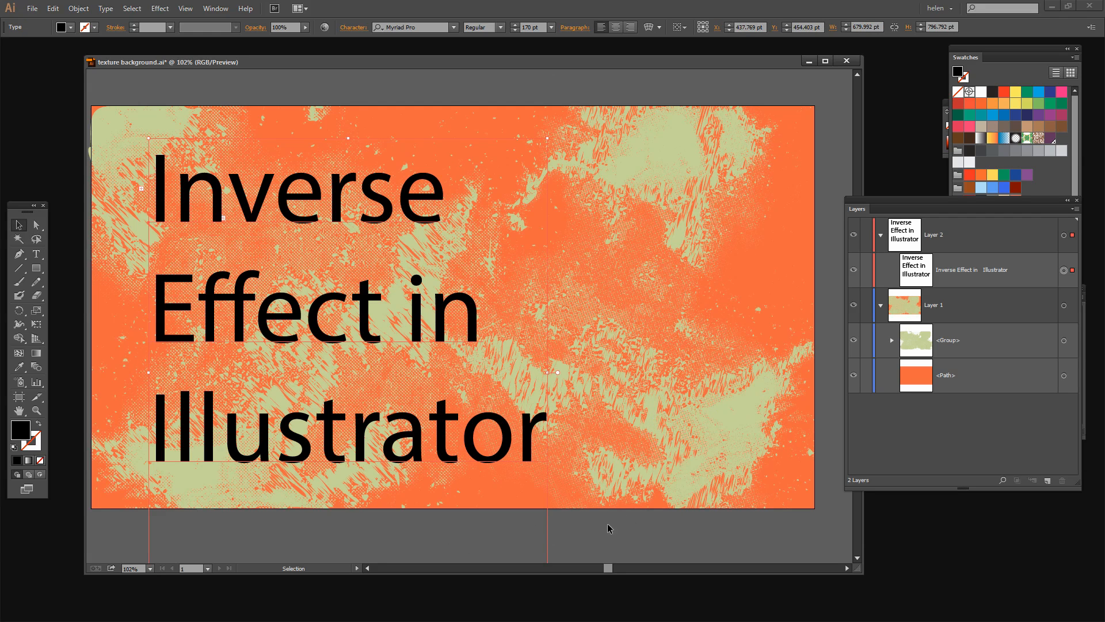
{"action": "mouse_move", "coordinate": [632, 504]}
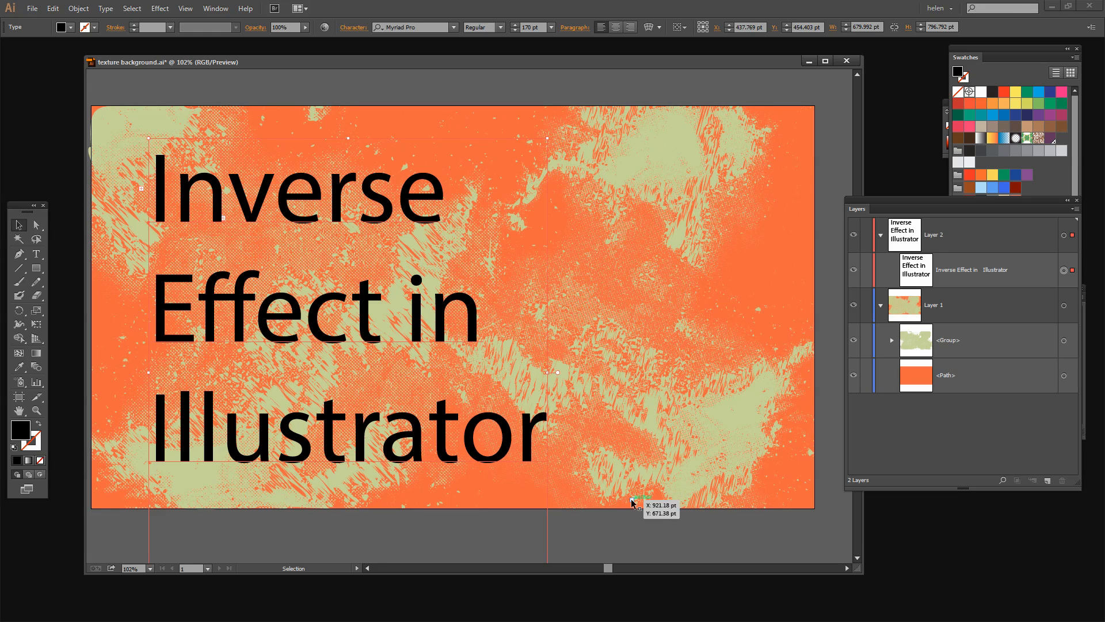
{"action": "mouse_move", "coordinate": [767, 304]}
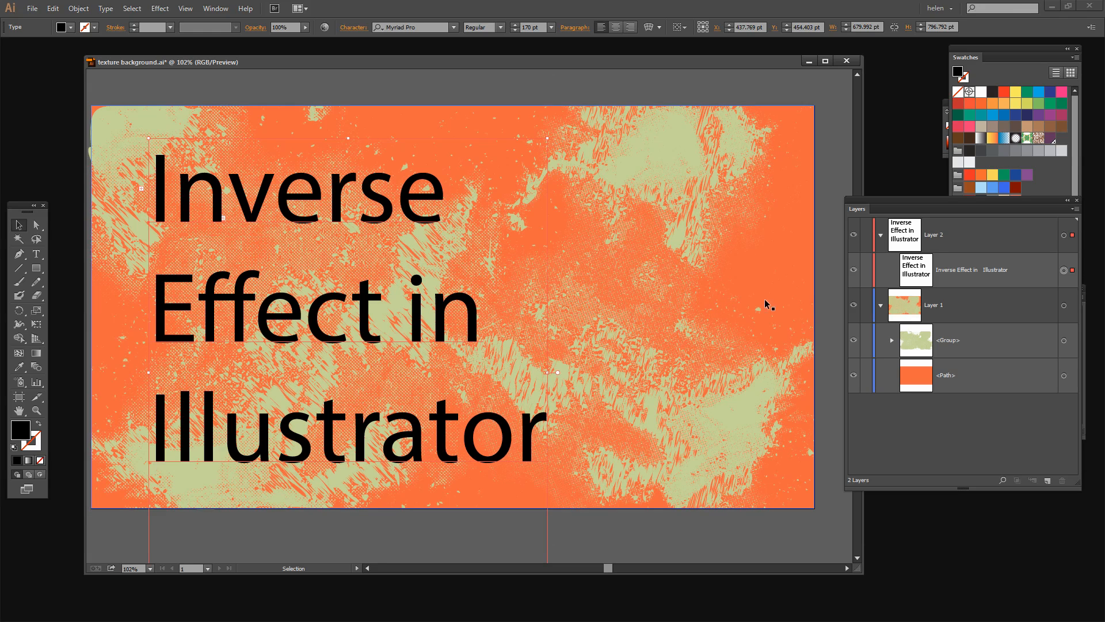
Lock Layer 2, duplicate Layer 1 into Layer 1 copy, and lock the original Layer 1
{"action": "left_click", "coordinate": [865, 235]}
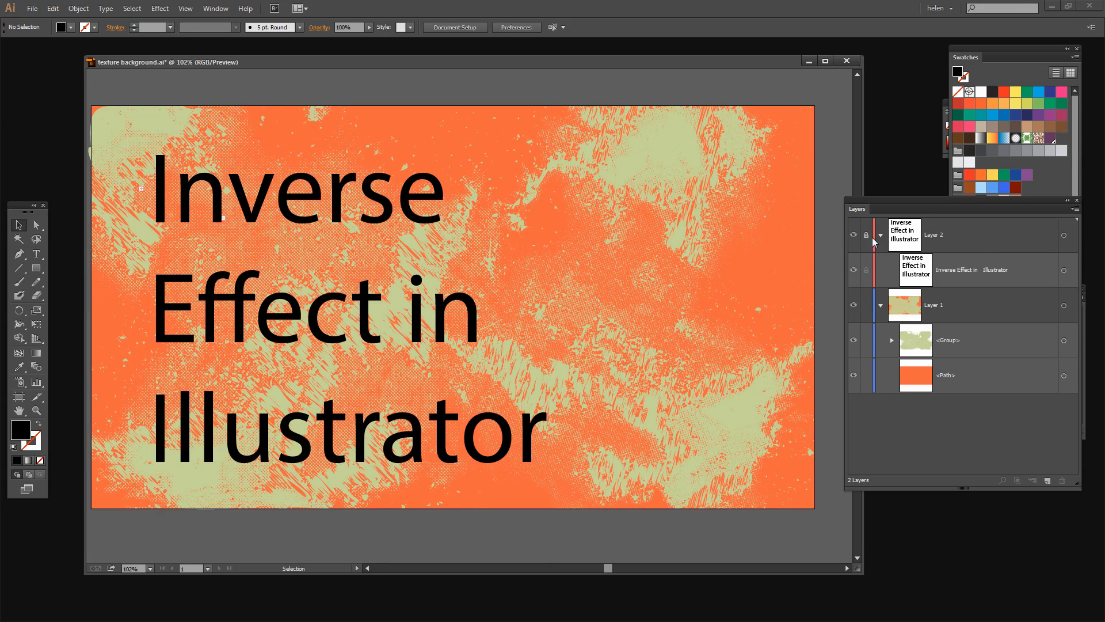
{"action": "mouse_move", "coordinate": [900, 241]}
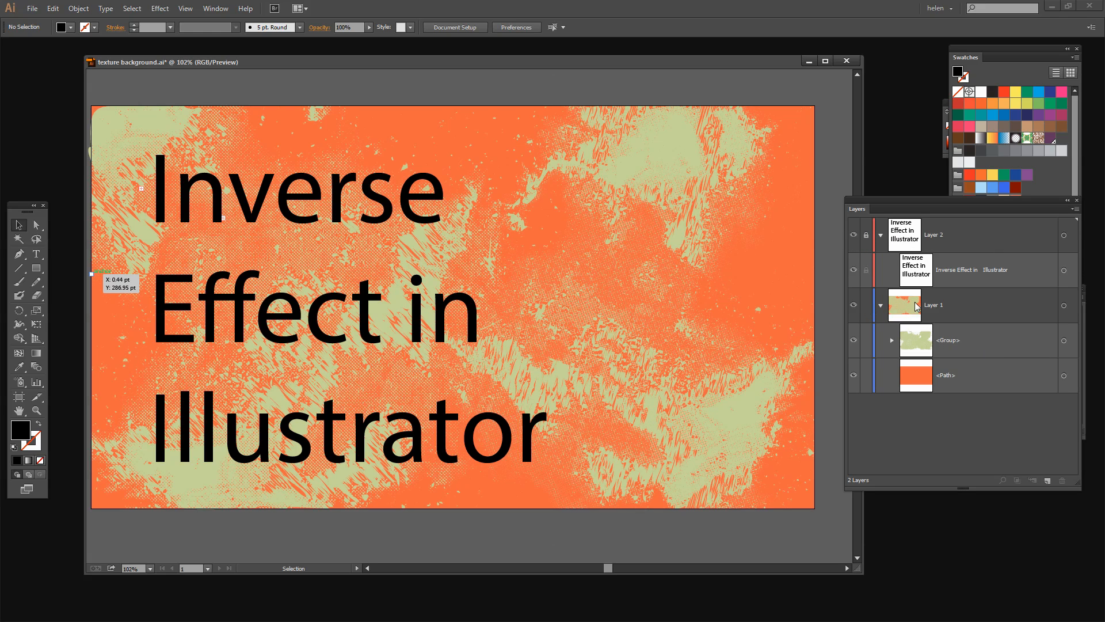
{"action": "mouse_move", "coordinate": [1060, 309]}
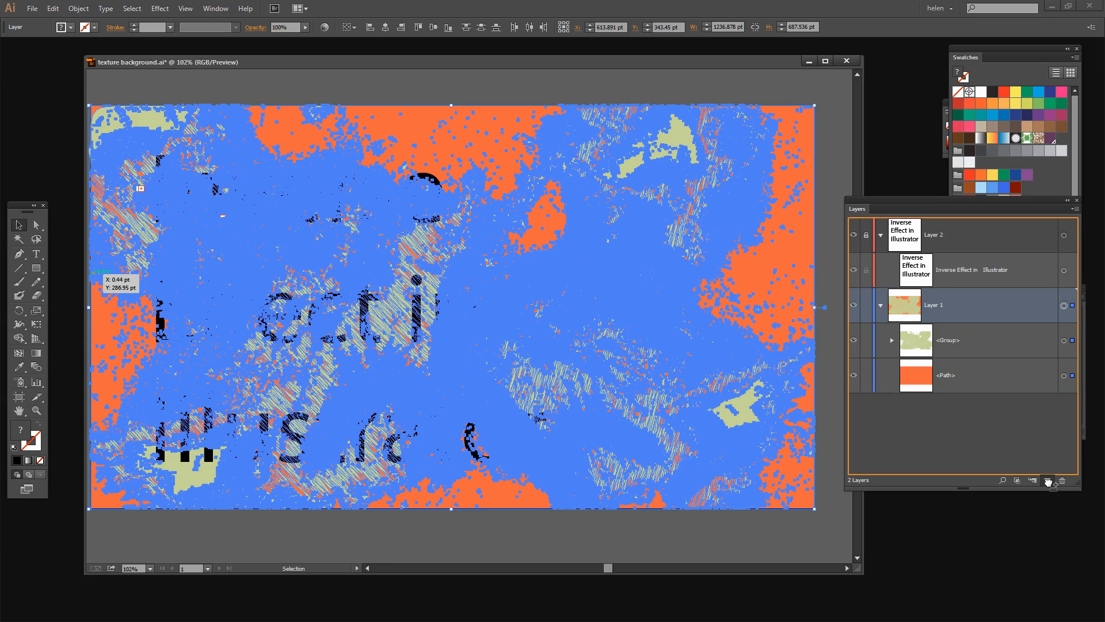
{"action": "left_click", "coordinate": [1048, 480]}
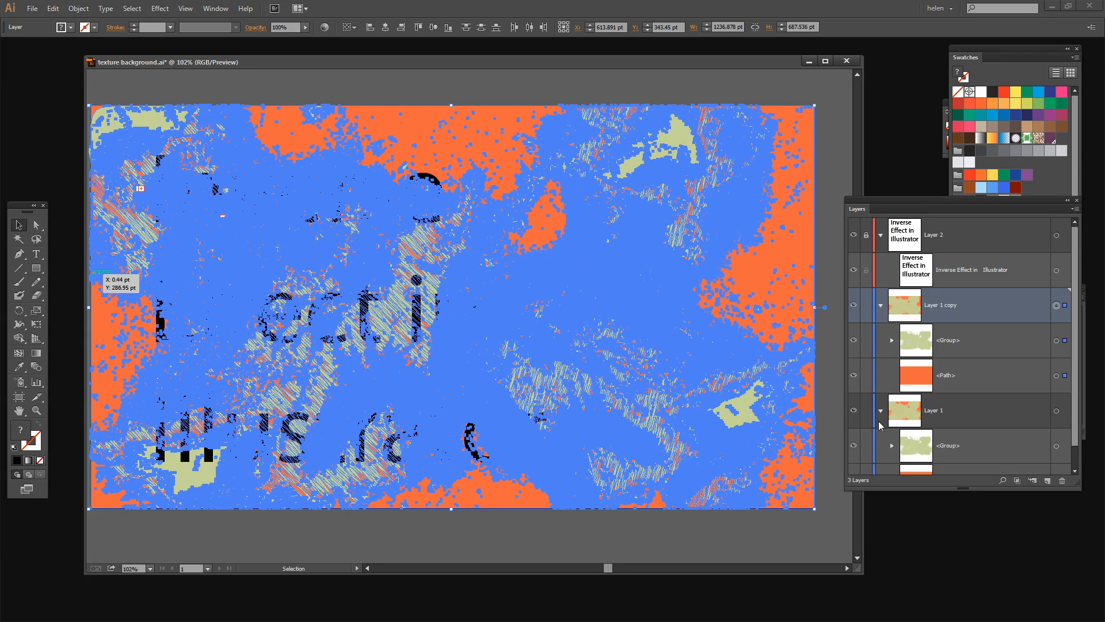
{"action": "mouse_move", "coordinate": [865, 412]}
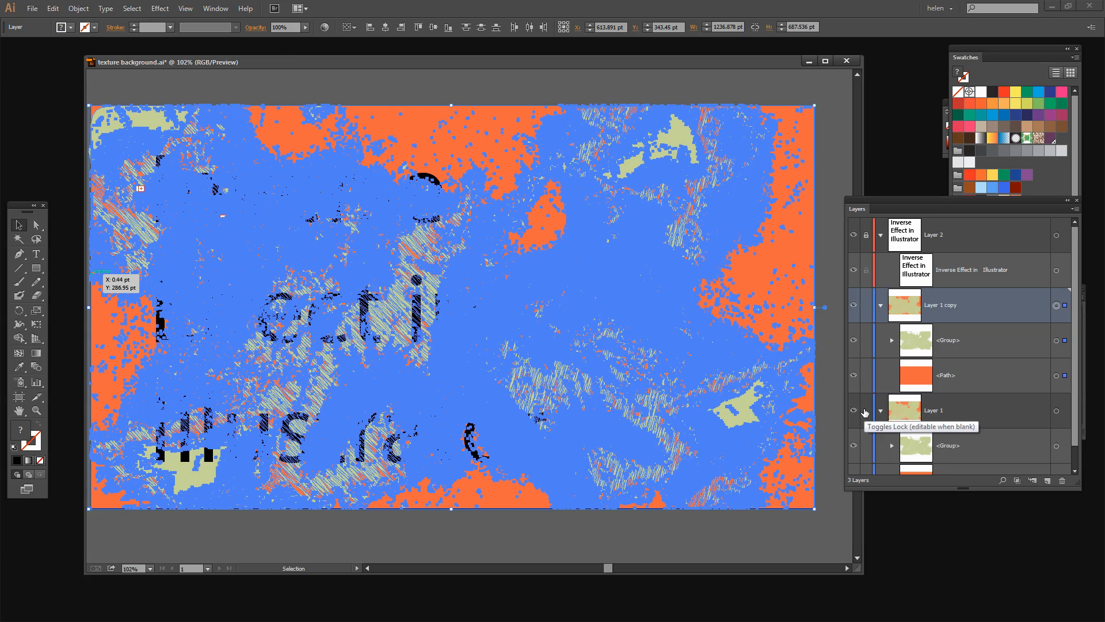
{"action": "left_click", "coordinate": [865, 413]}
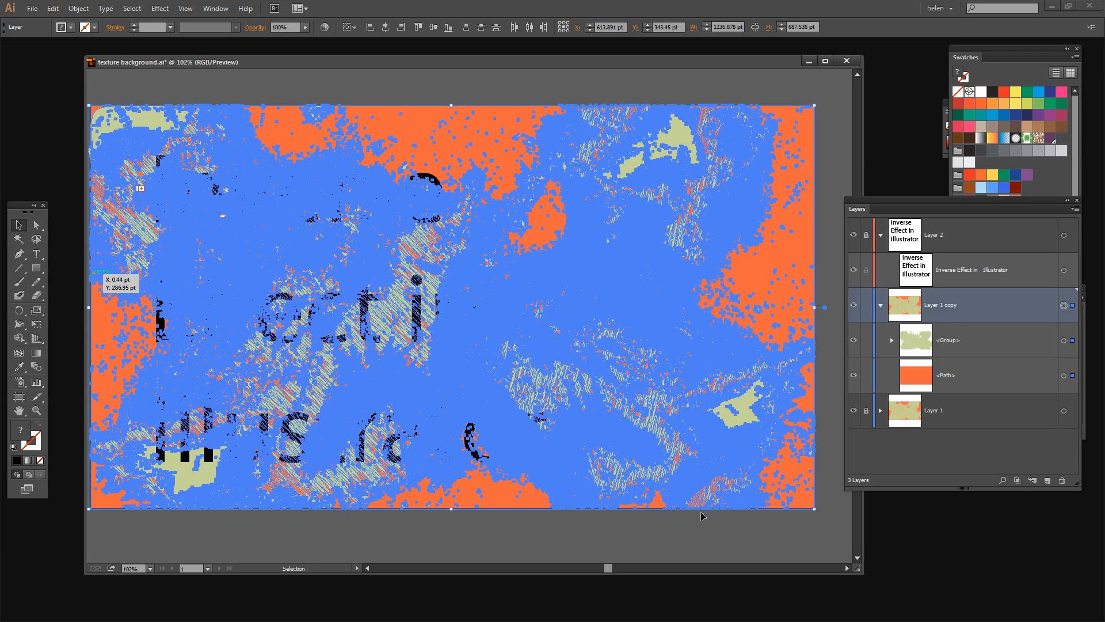
{"action": "mouse_move", "coordinate": [544, 548]}
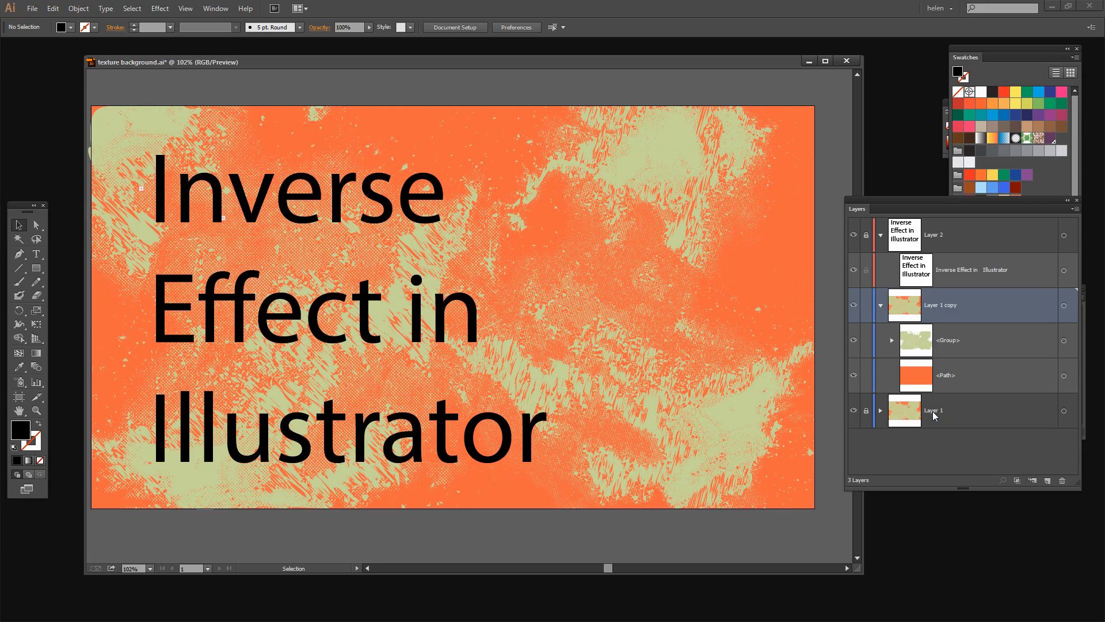
{"action": "mouse_move", "coordinate": [948, 399]}
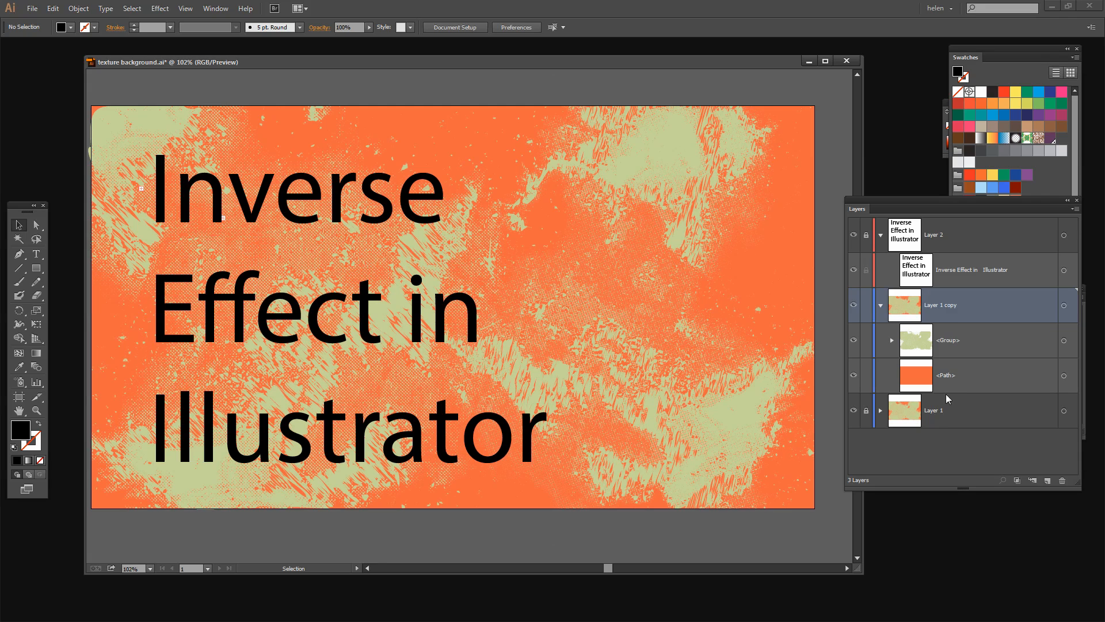
{"action": "mouse_move", "coordinate": [137, 398]}
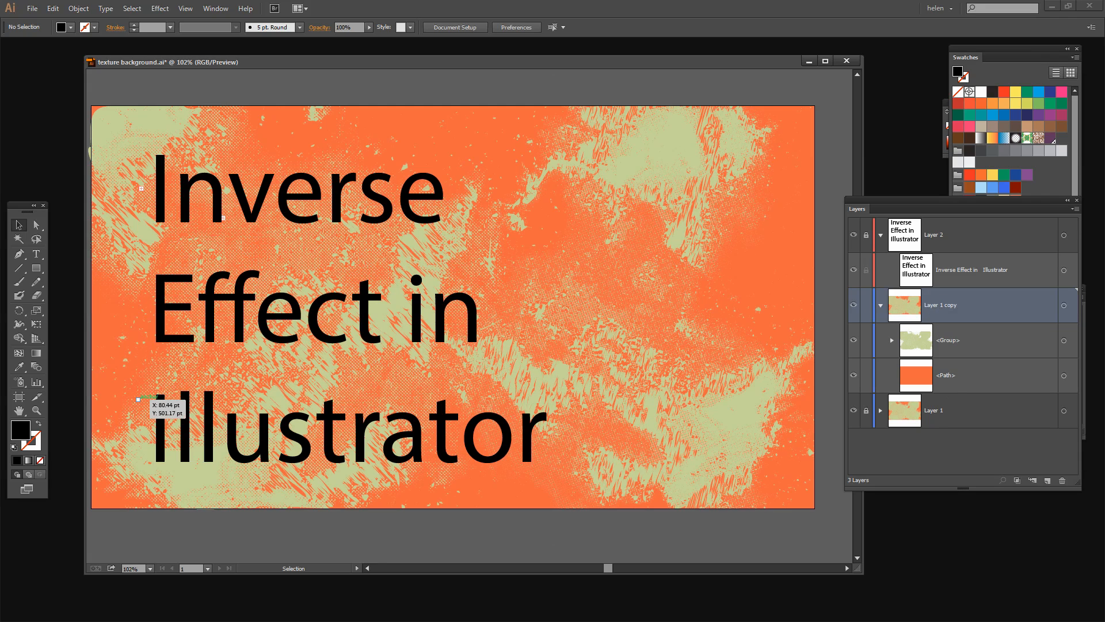
{"action": "mouse_move", "coordinate": [36, 269]}
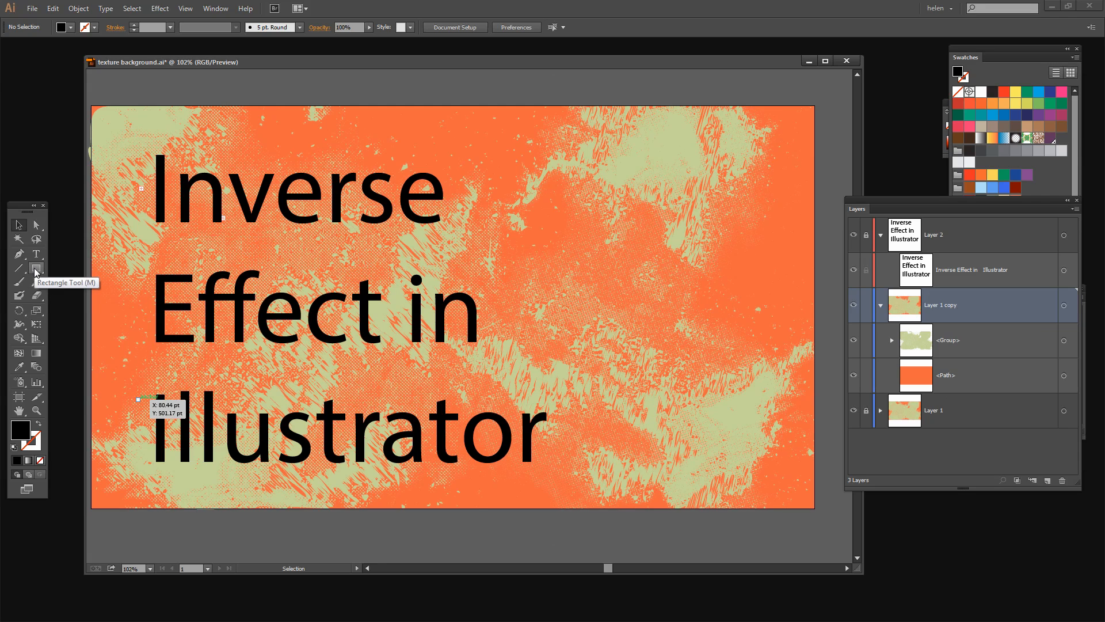
Draw a black rectangle over the left part of the texture on Layer 1 copy
{"action": "left_click", "coordinate": [36, 268]}
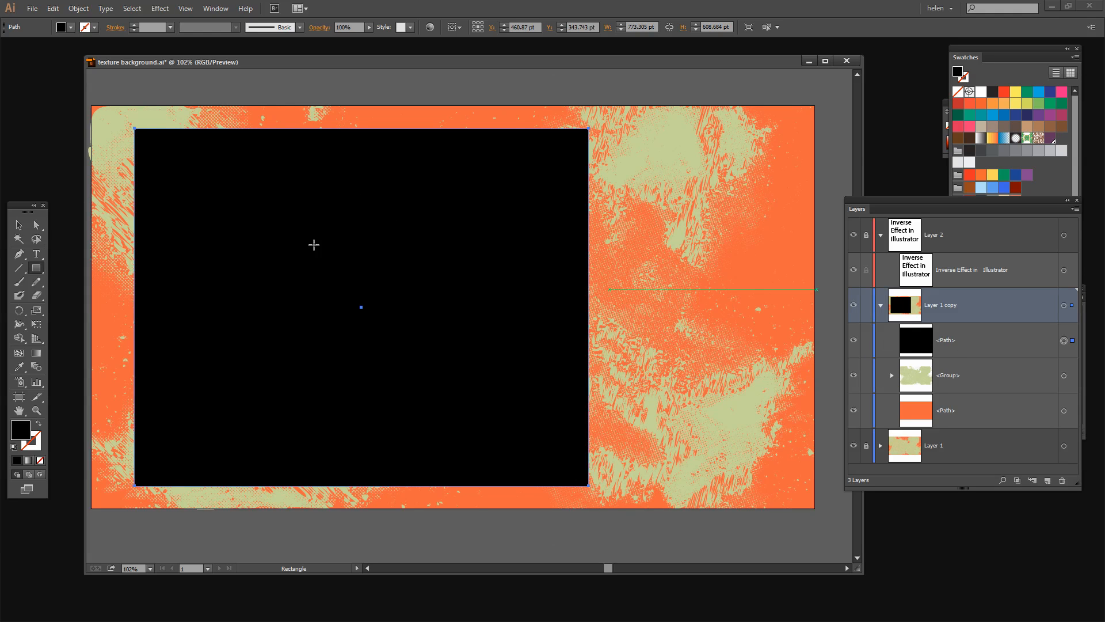
{"action": "mouse_move", "coordinate": [232, 322]}
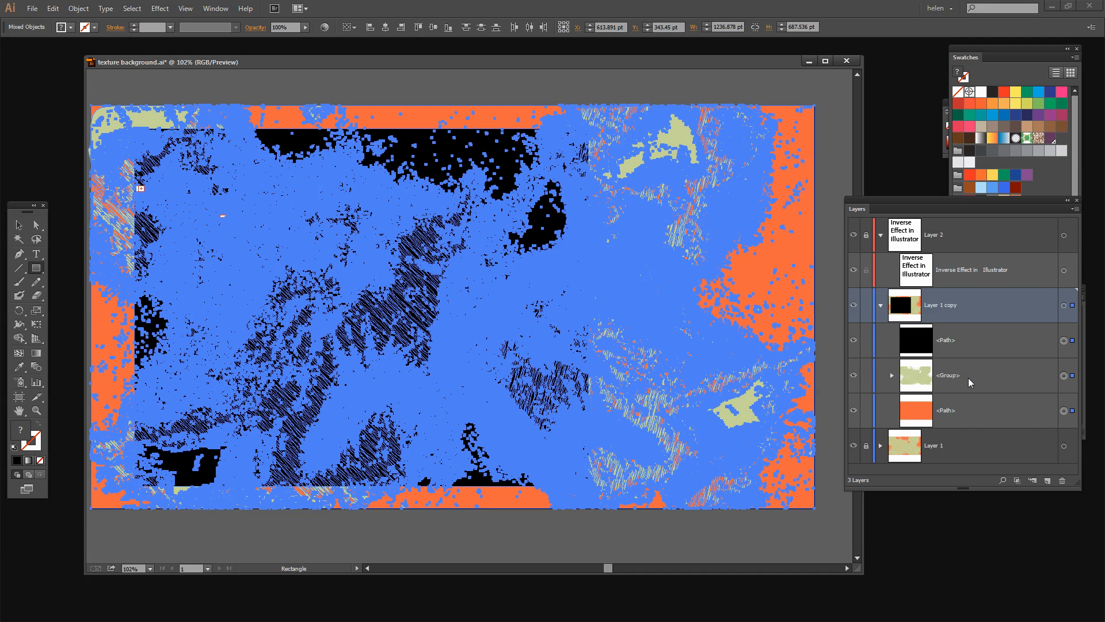
{"action": "mouse_move", "coordinate": [891, 365]}
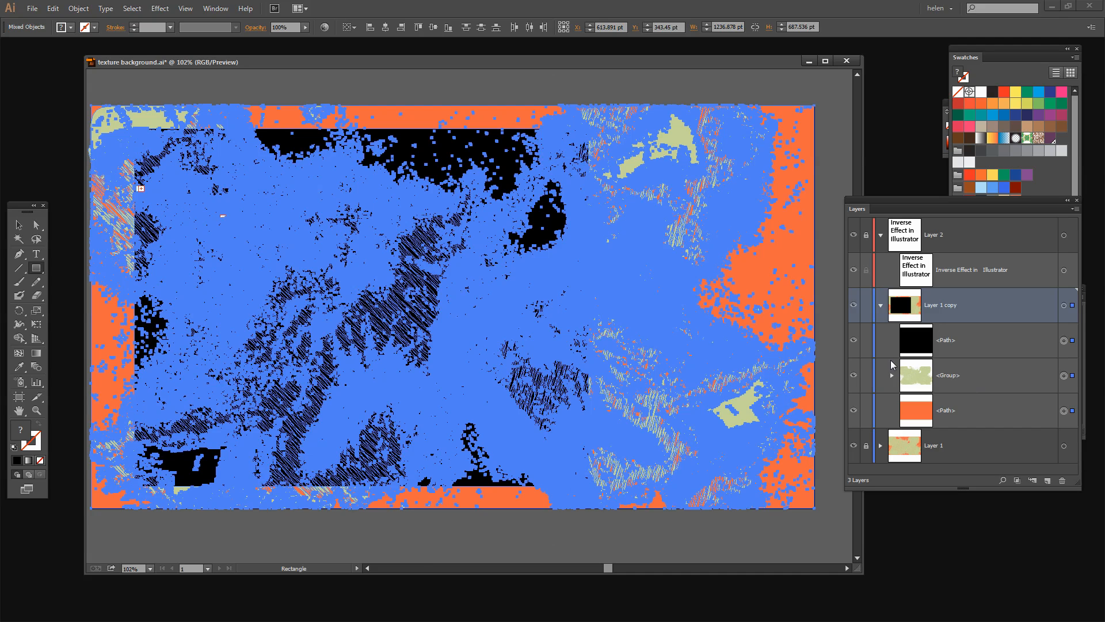
{"action": "mouse_move", "coordinate": [922, 395]}
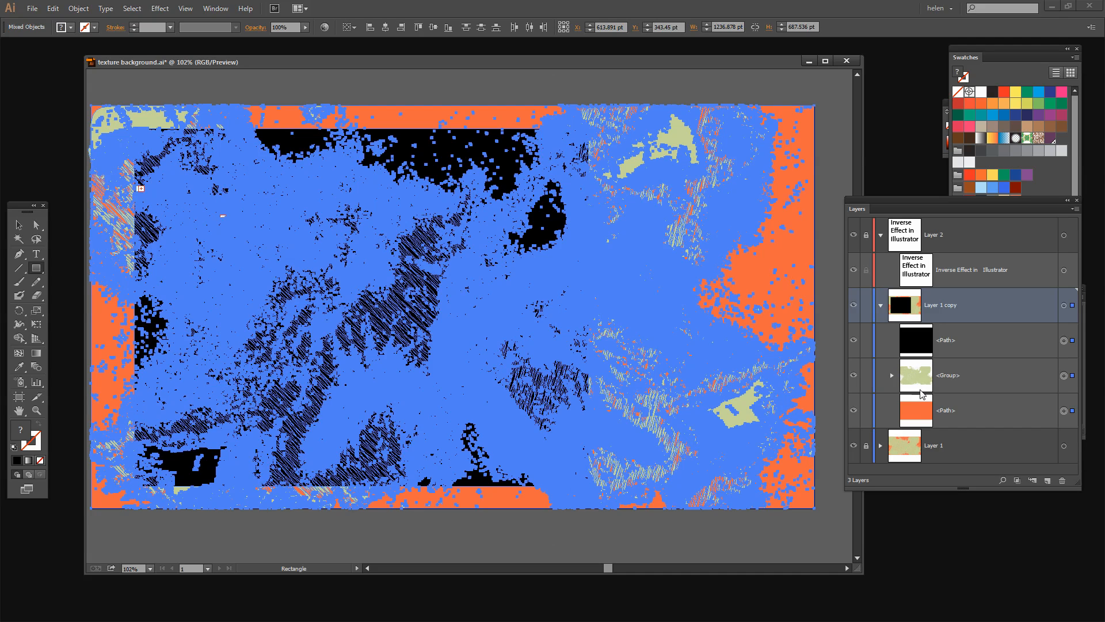
{"action": "mouse_move", "coordinate": [895, 332]}
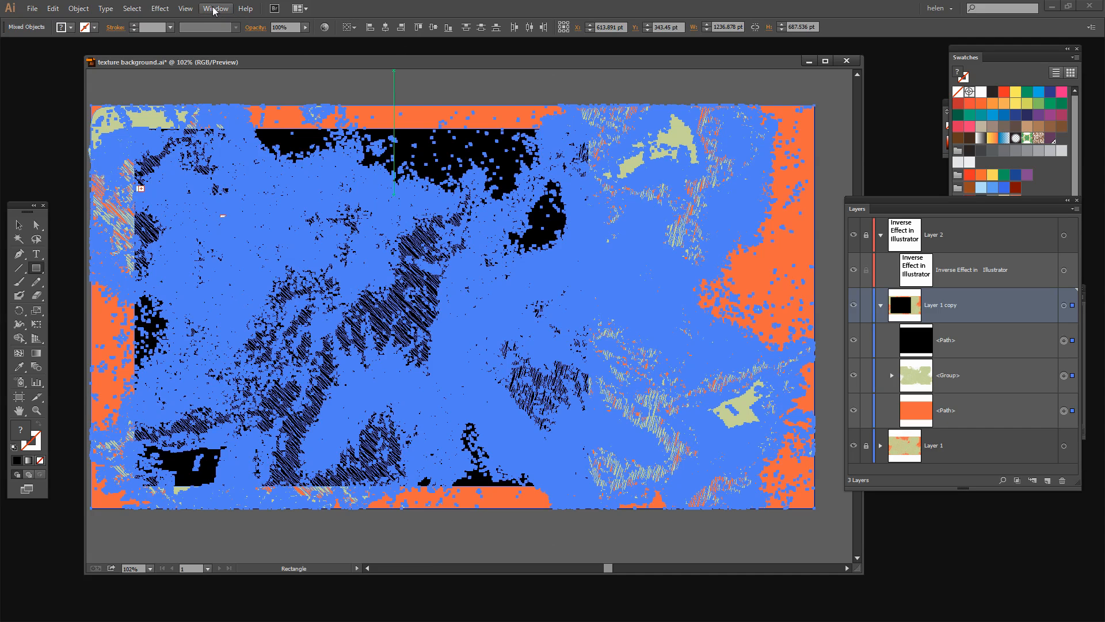
Crop the copied texture to the black rectangle with Pathfinder Crop and hide the original Layer 1
{"action": "left_click", "coordinate": [215, 8]}
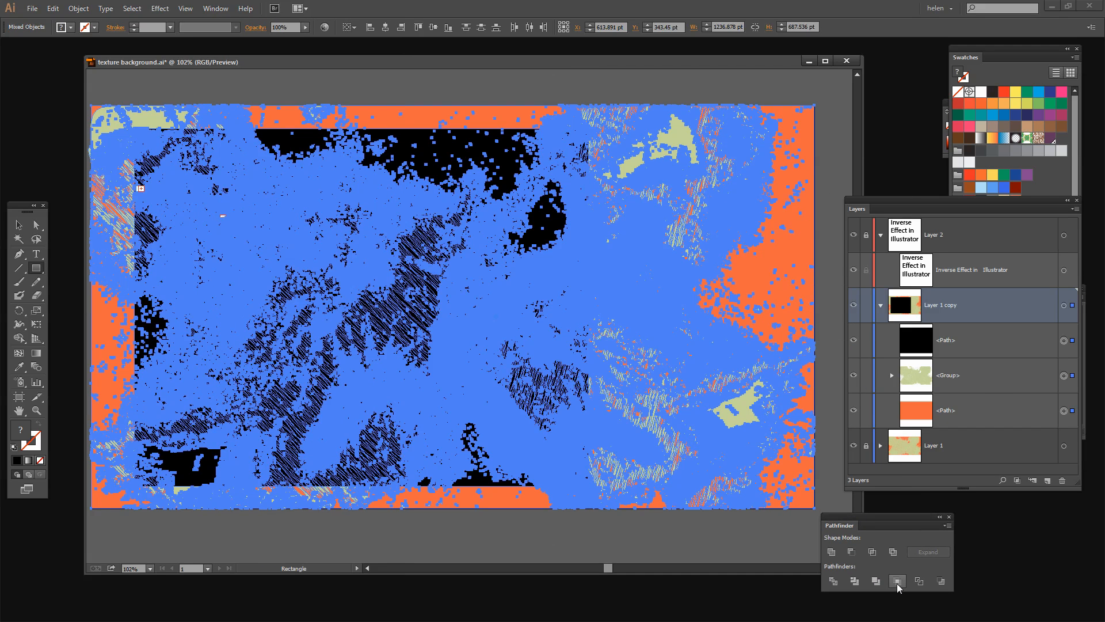
{"action": "mouse_move", "coordinate": [898, 580]}
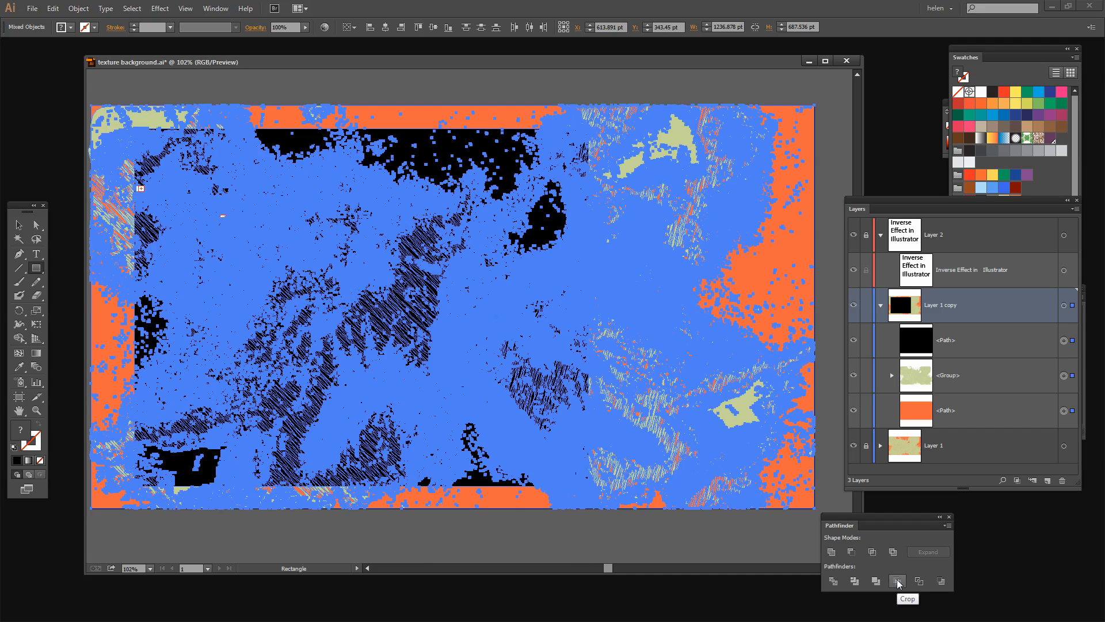
{"action": "mouse_move", "coordinate": [1046, 331]}
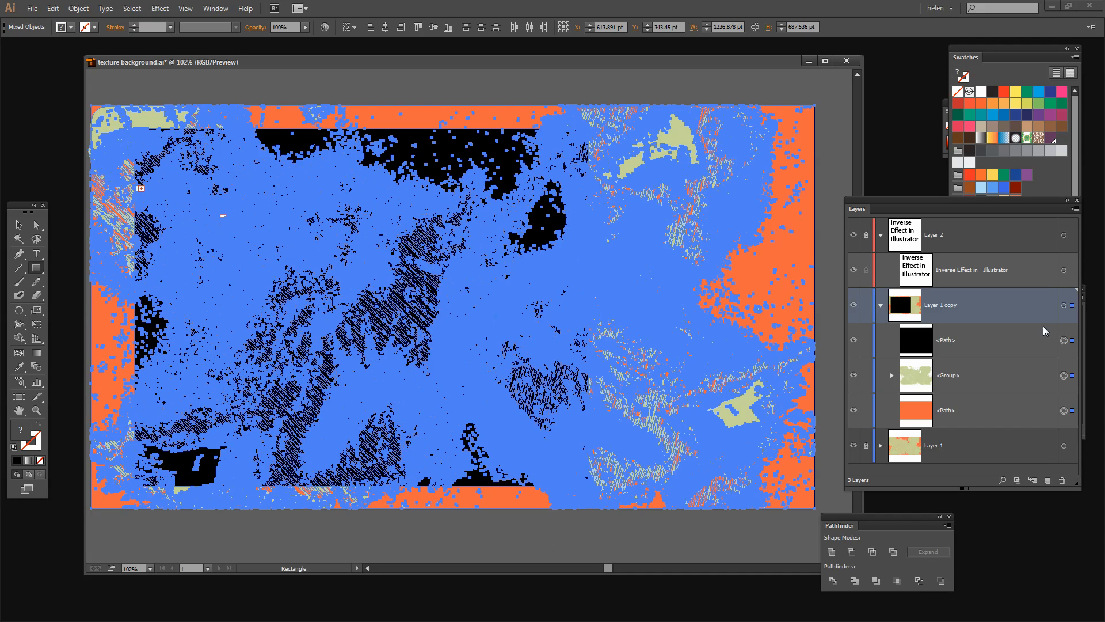
{"action": "mouse_move", "coordinate": [914, 342]}
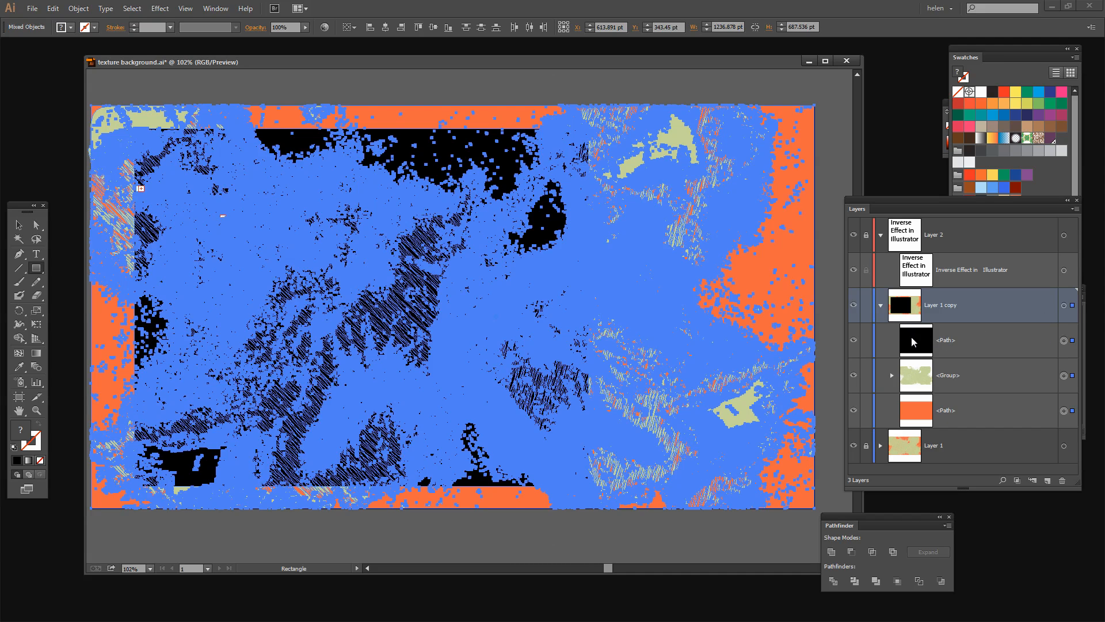
{"action": "mouse_move", "coordinate": [901, 379]}
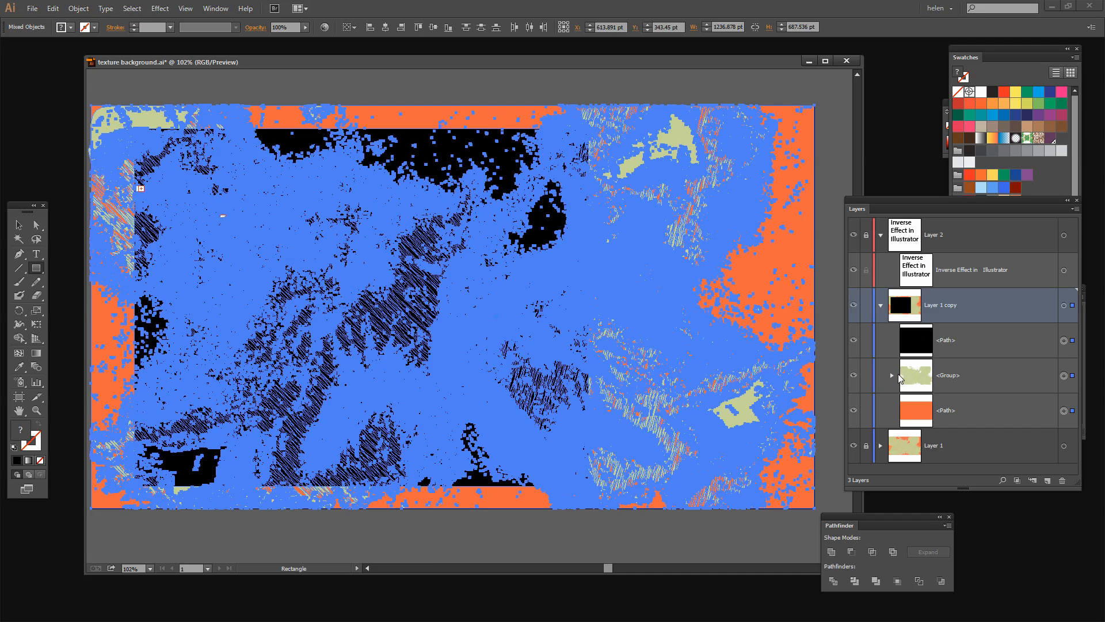
{"action": "mouse_move", "coordinate": [1055, 412]}
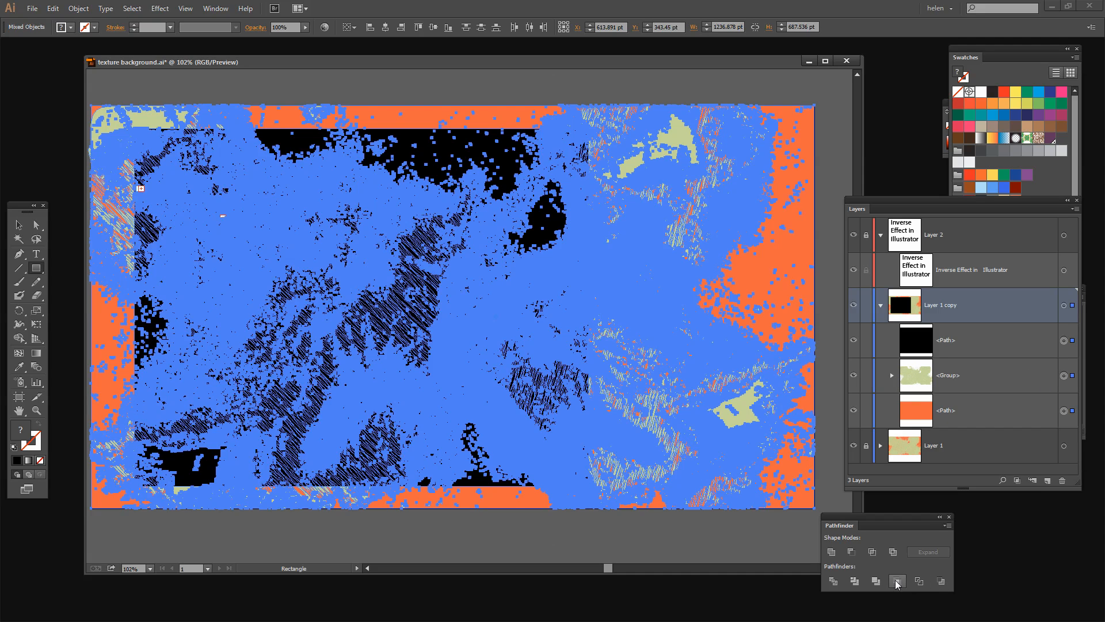
{"action": "left_click", "coordinate": [897, 580]}
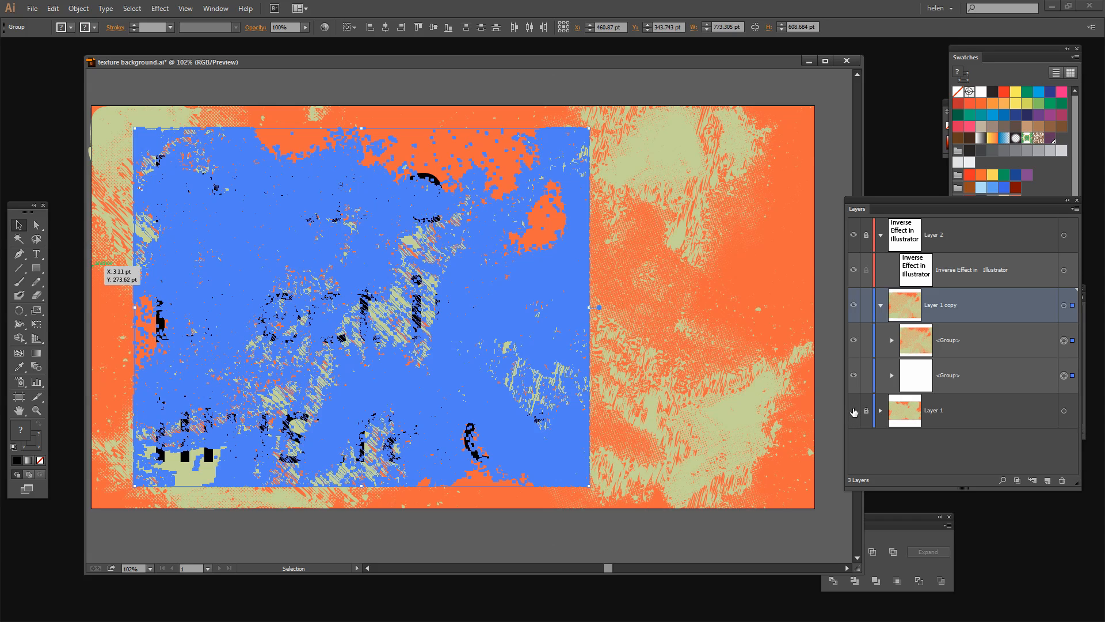
{"action": "left_click", "coordinate": [853, 413]}
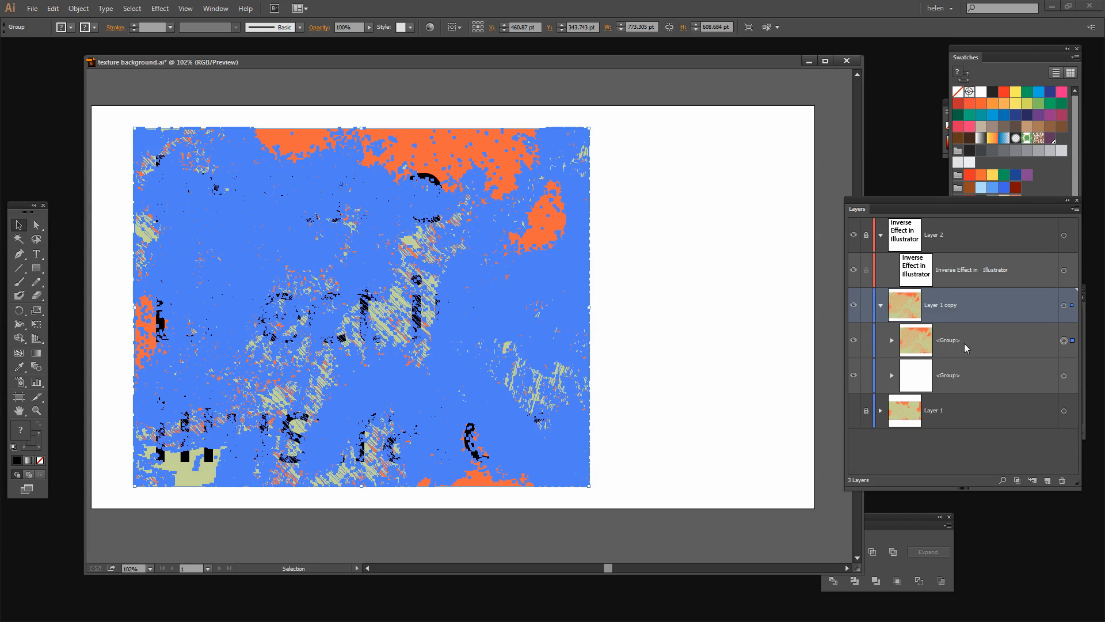
{"action": "mouse_move", "coordinate": [555, 239]}
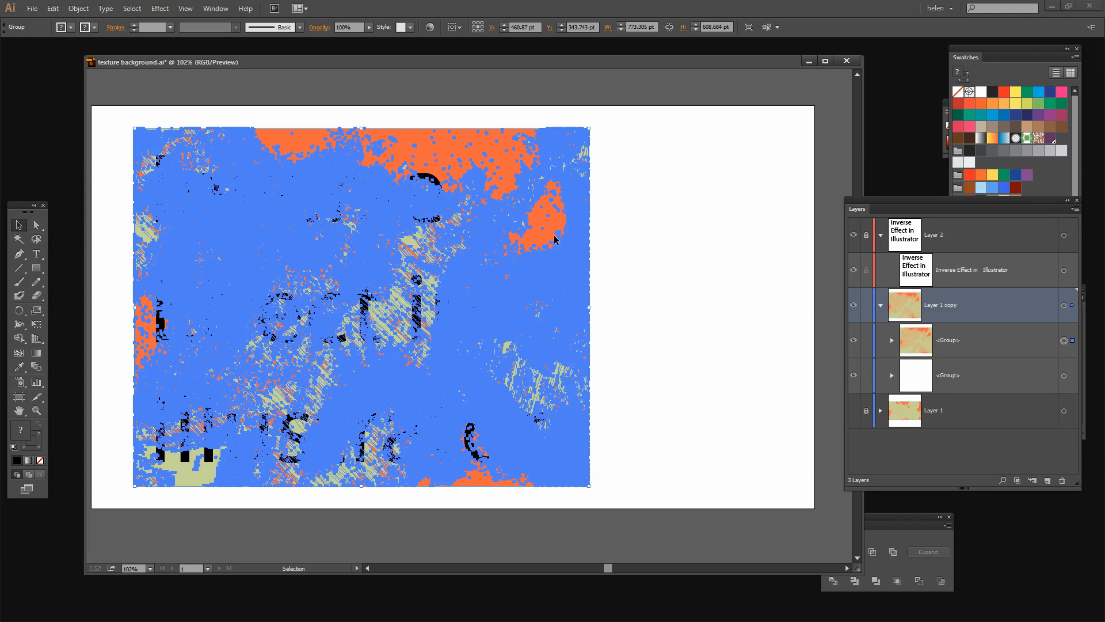
{"action": "mouse_move", "coordinate": [209, 222]}
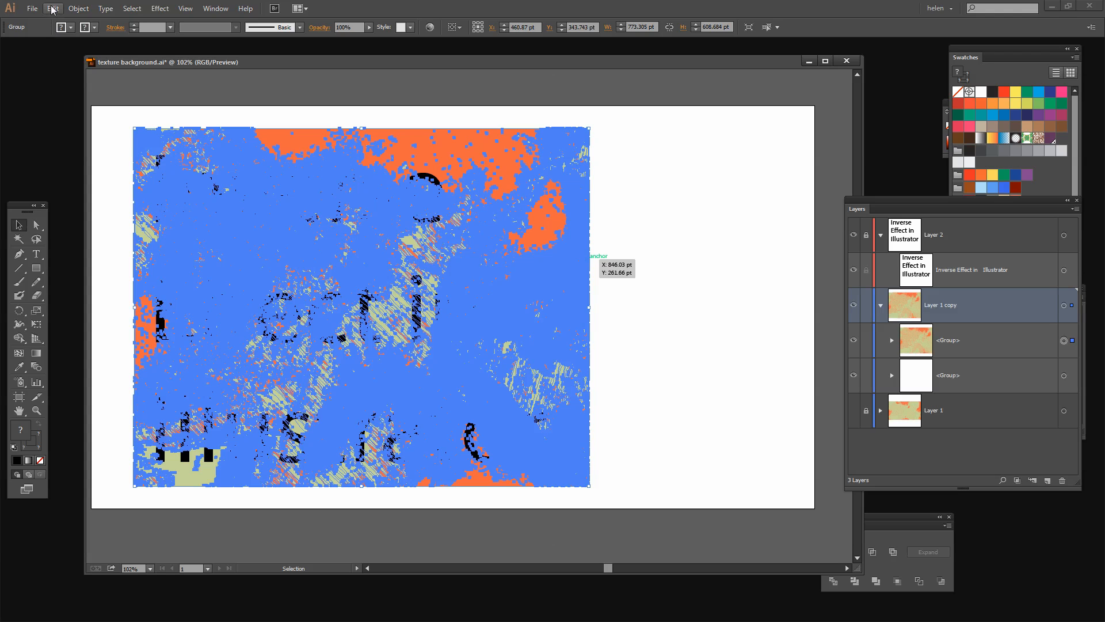
Apply Edit > Edit Colors > Invert Colors to the cropped texture block, turning it blue and purple
{"action": "left_click", "coordinate": [51, 8]}
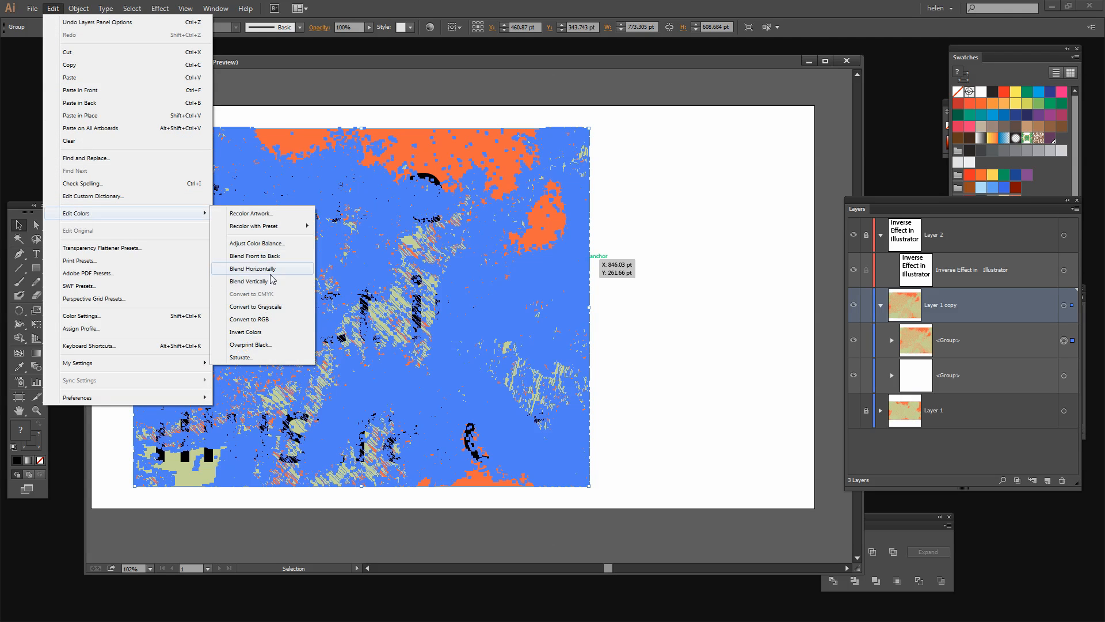
{"action": "mouse_move", "coordinate": [253, 331]}
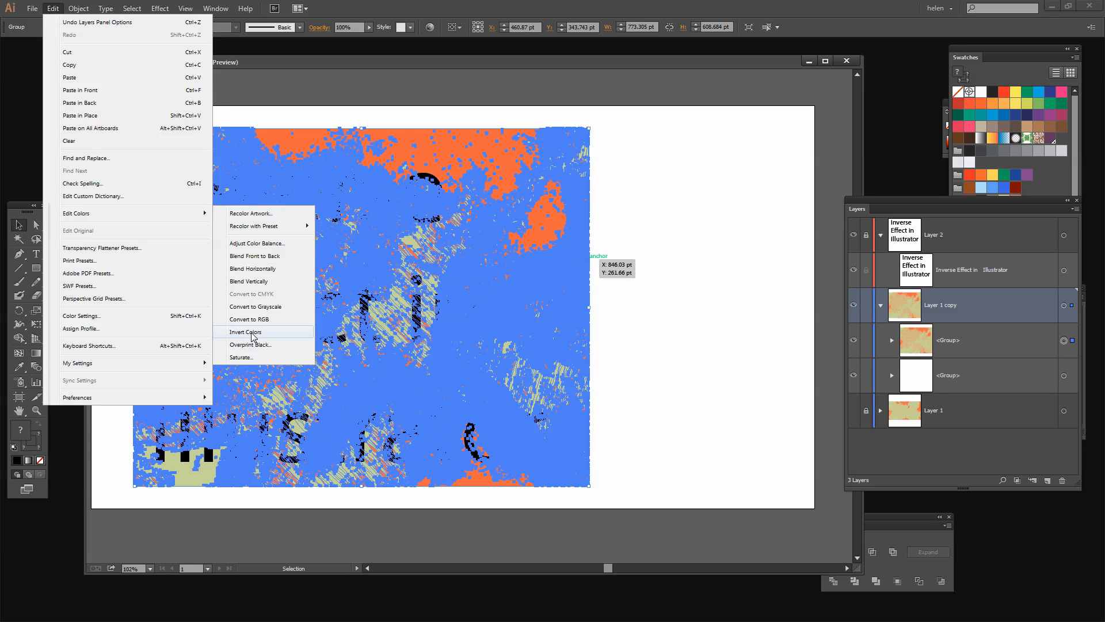
{"action": "left_click", "coordinate": [246, 331]}
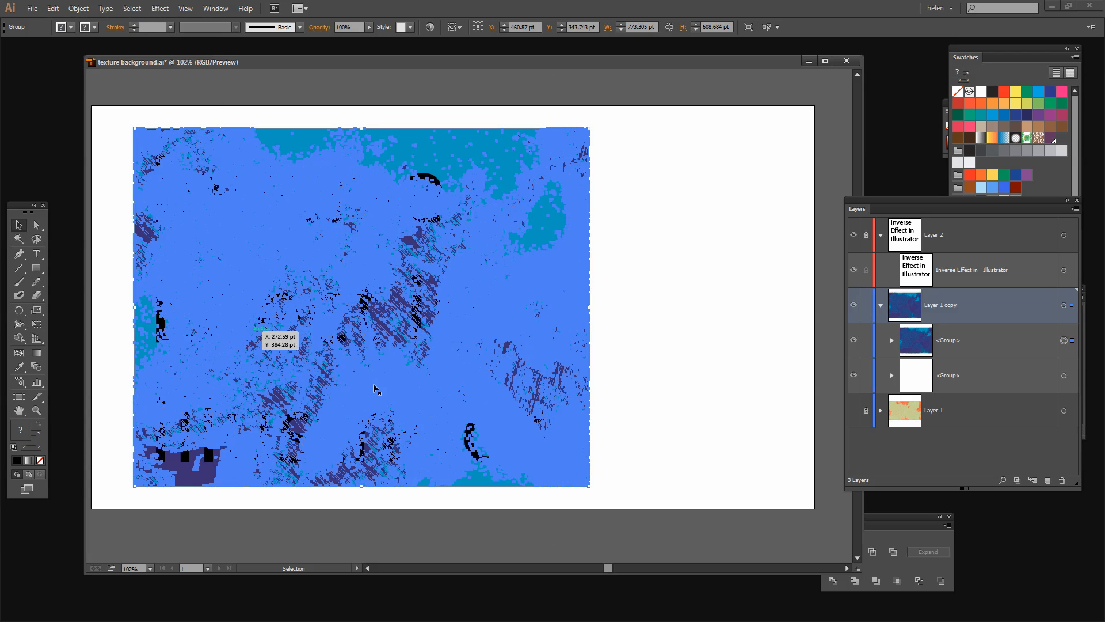
{"action": "mouse_move", "coordinate": [623, 542]}
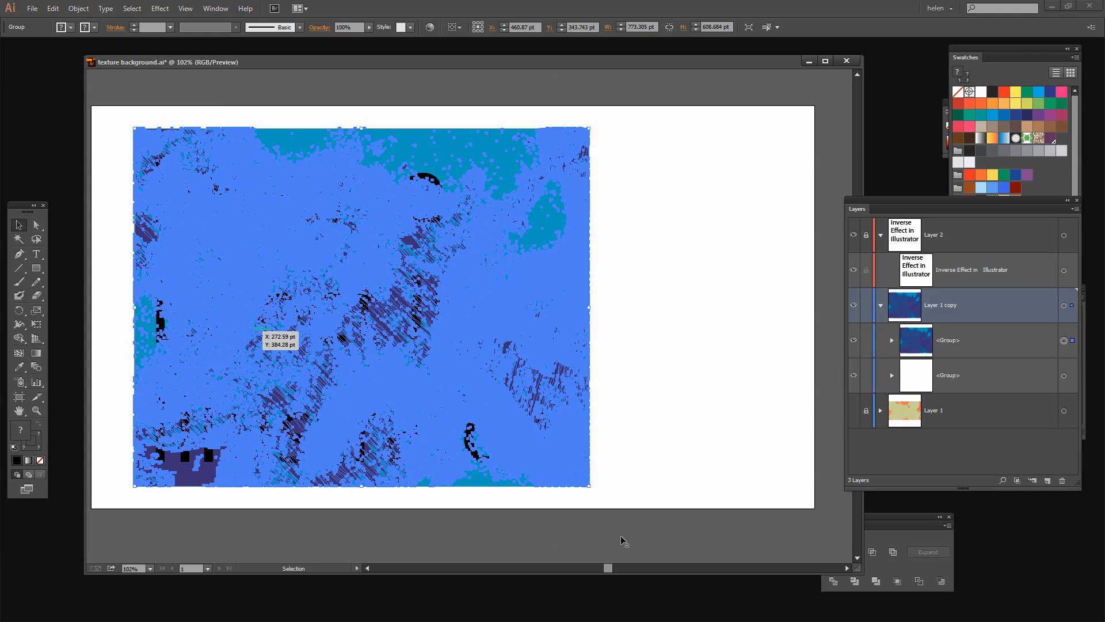
{"action": "mouse_move", "coordinate": [598, 521]}
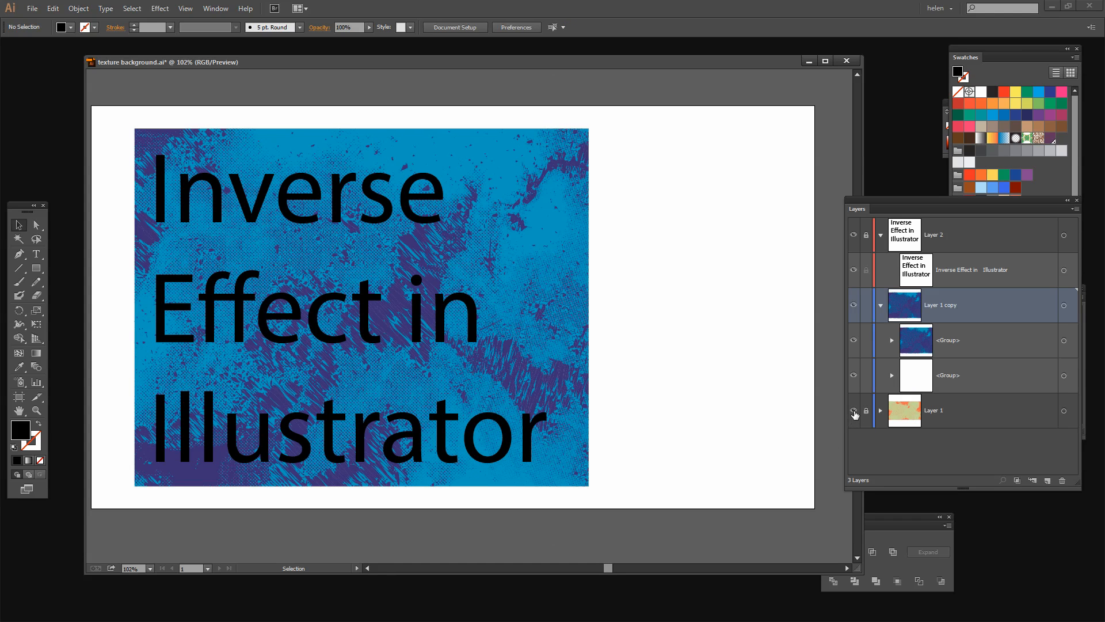
Make Layer 1 visible again so the orange-green background frames the inverted blue block
{"action": "left_click", "coordinate": [854, 413]}
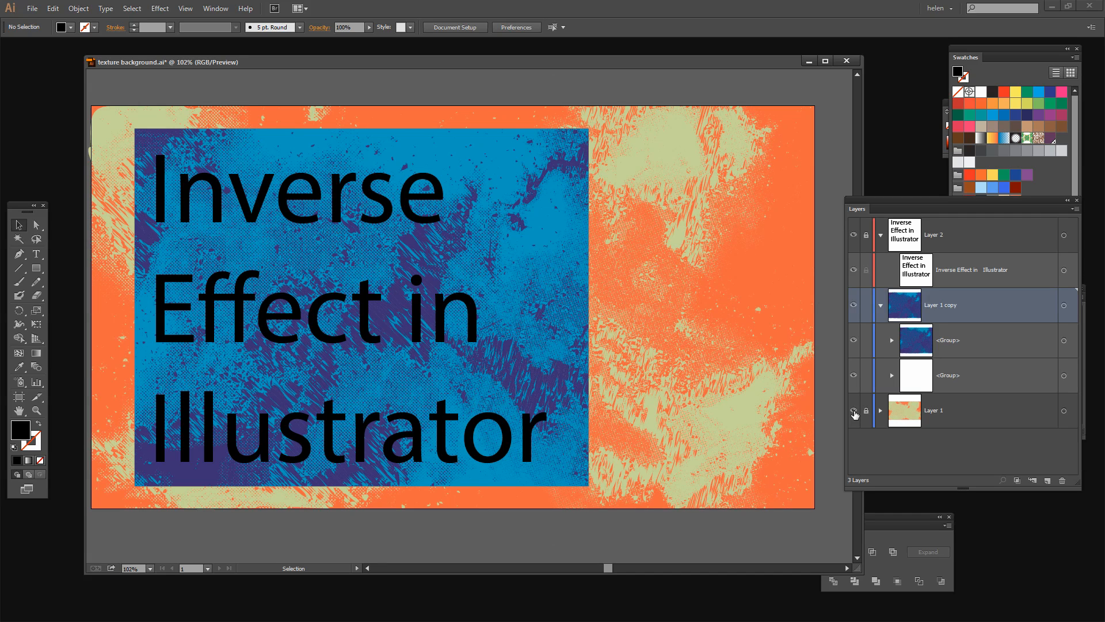
{"action": "left_click", "coordinate": [865, 410]}
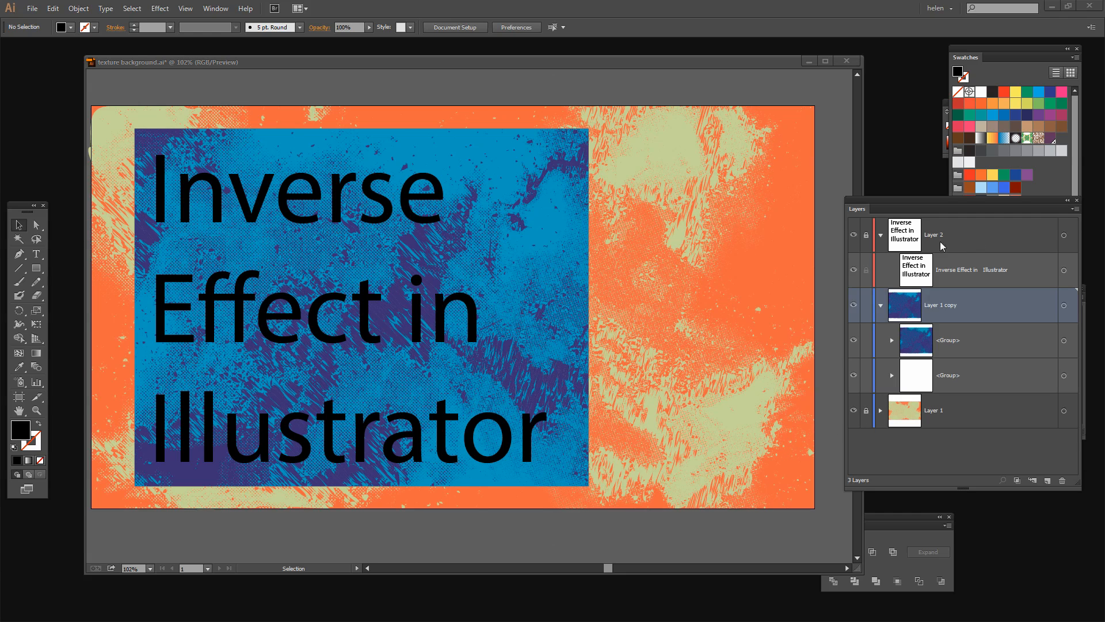
{"action": "mouse_move", "coordinate": [912, 397]}
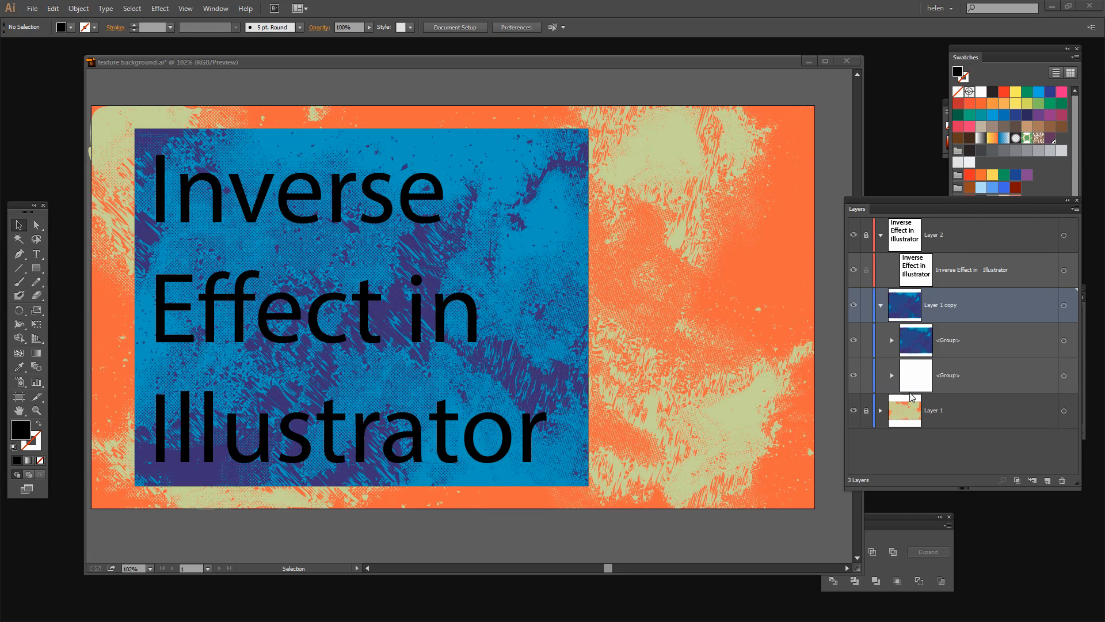
{"action": "mouse_move", "coordinate": [688, 415]}
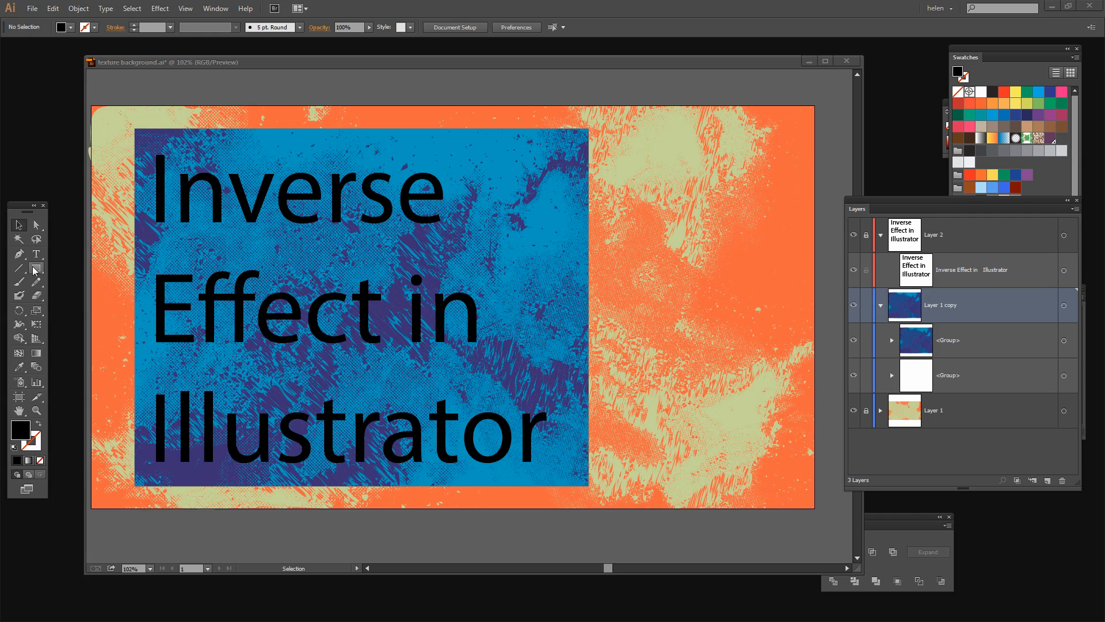
Draw a black rectangle over the word Inverse on Layer 1 copy
{"action": "left_click", "coordinate": [37, 267]}
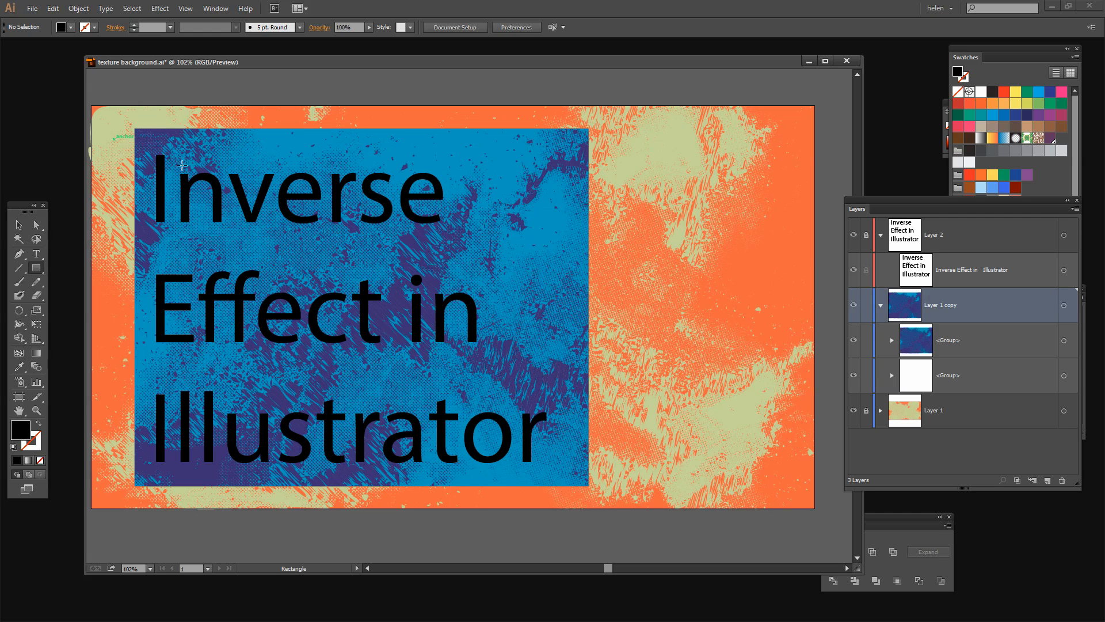
{"action": "mouse_move", "coordinate": [548, 258]}
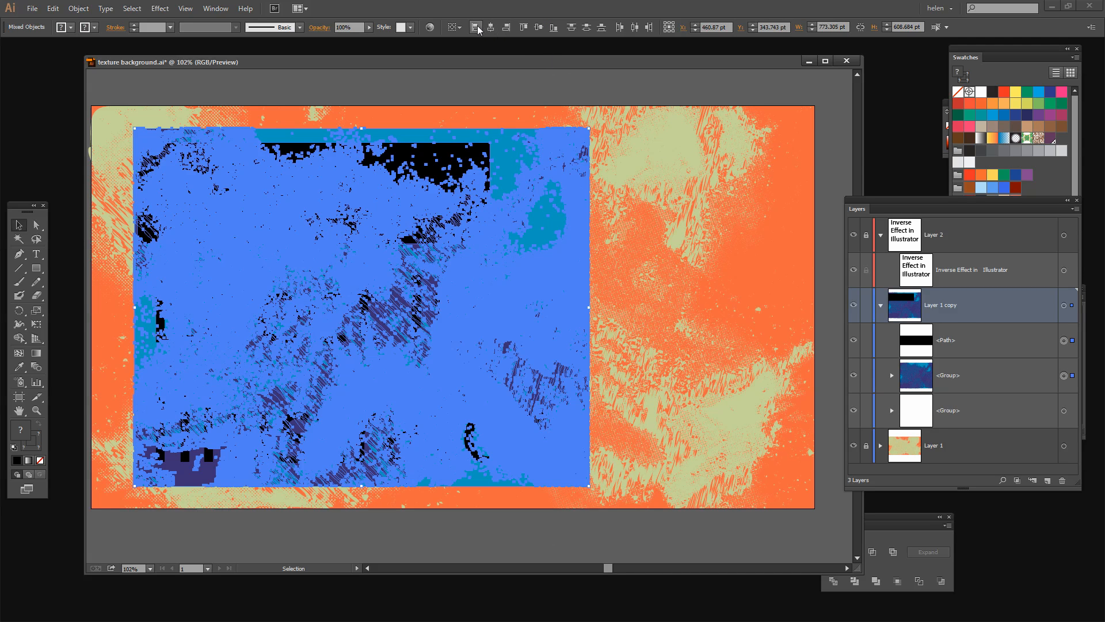
{"action": "mouse_move", "coordinate": [475, 27]}
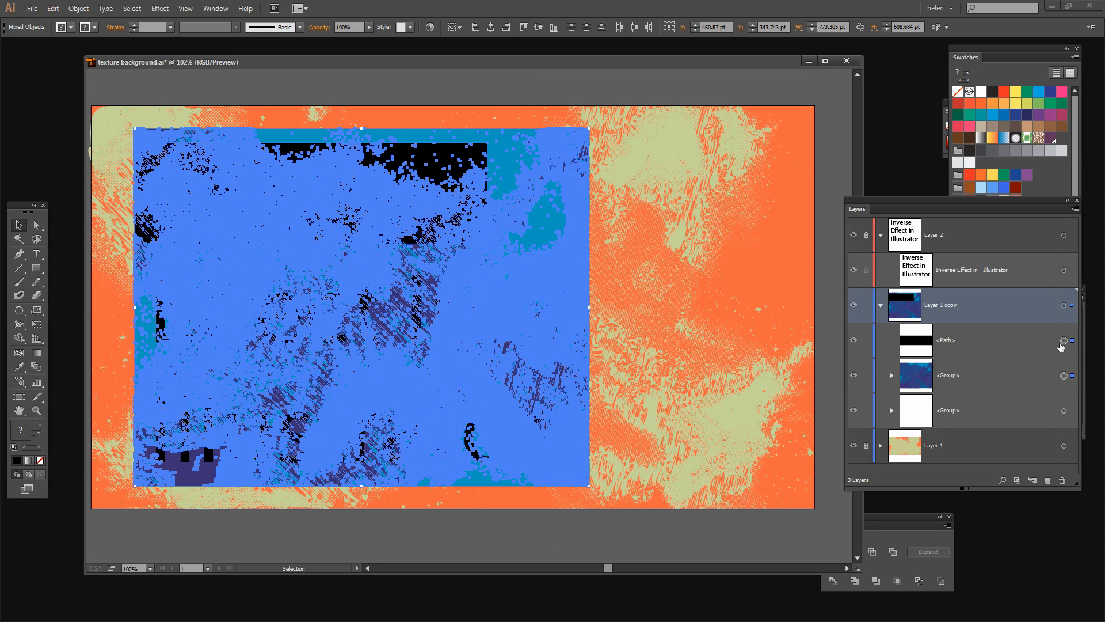
Paste two copies of the black bar in front and drag one down toward the 'Effect in' line
{"action": "left_click", "coordinate": [1063, 340]}
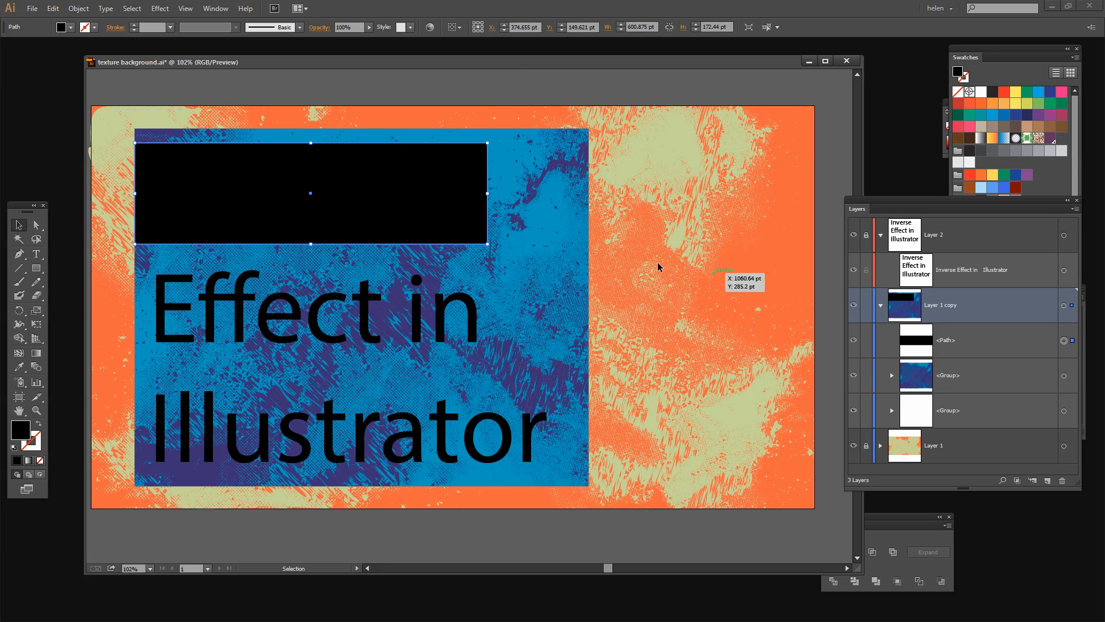
{"action": "mouse_move", "coordinate": [964, 302]}
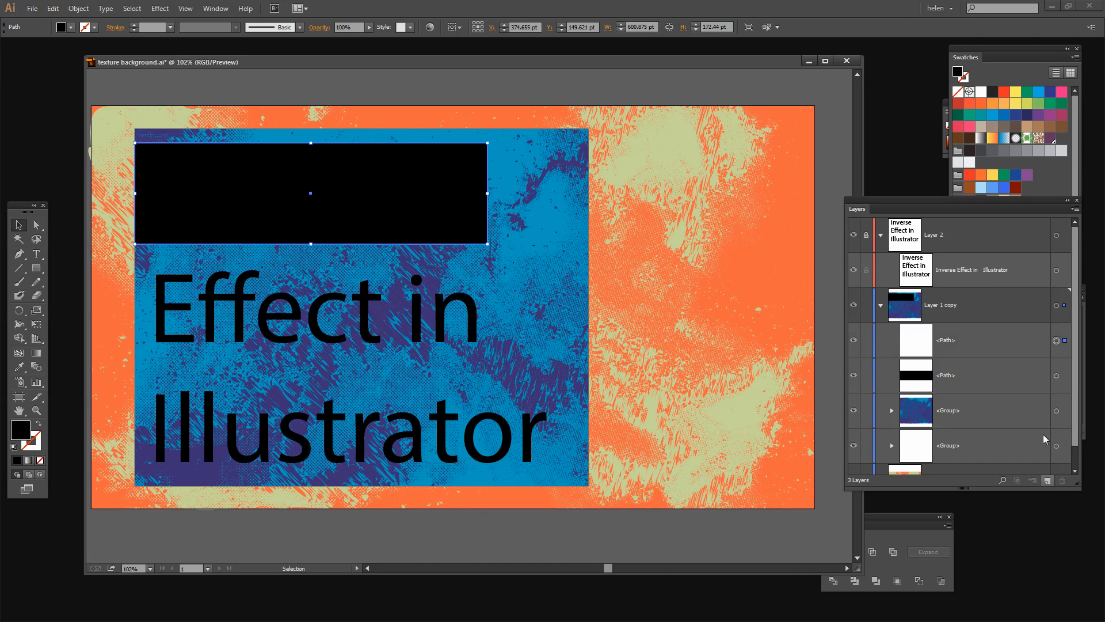
{"action": "scroll", "scroll_direction": "down", "scroll_amount": 3}
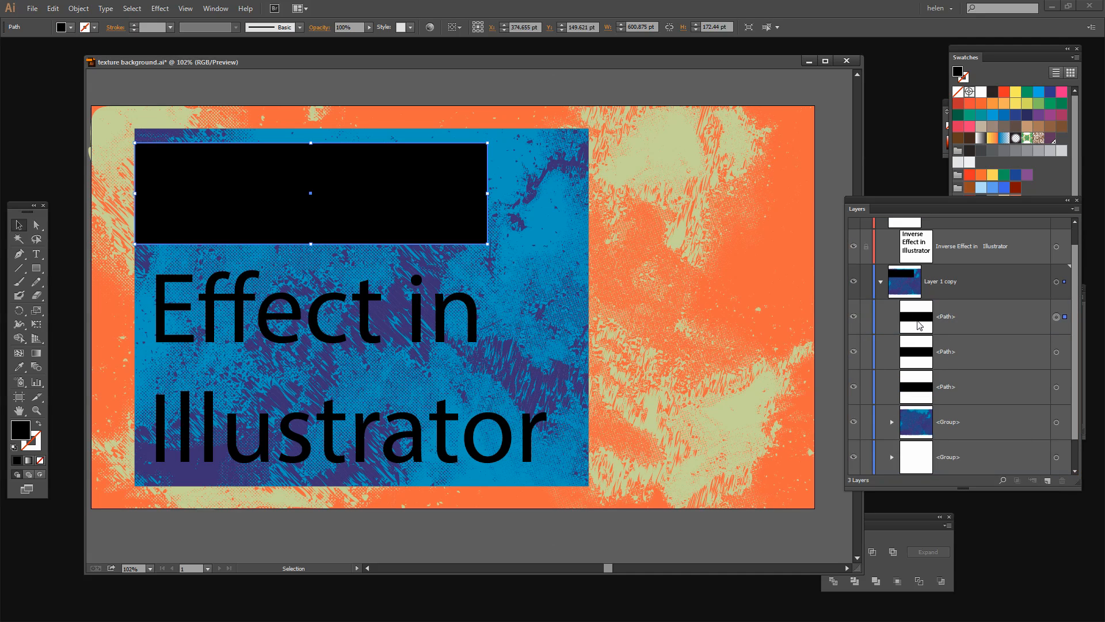
{"action": "mouse_move", "coordinate": [287, 193]}
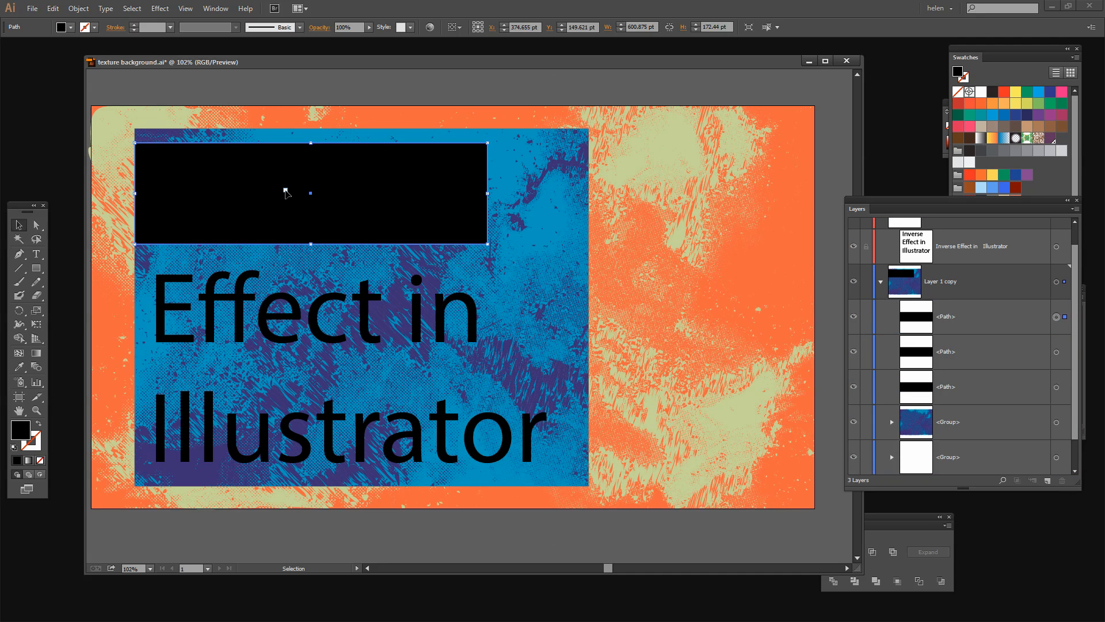
{"action": "mouse_move", "coordinate": [236, 207]}
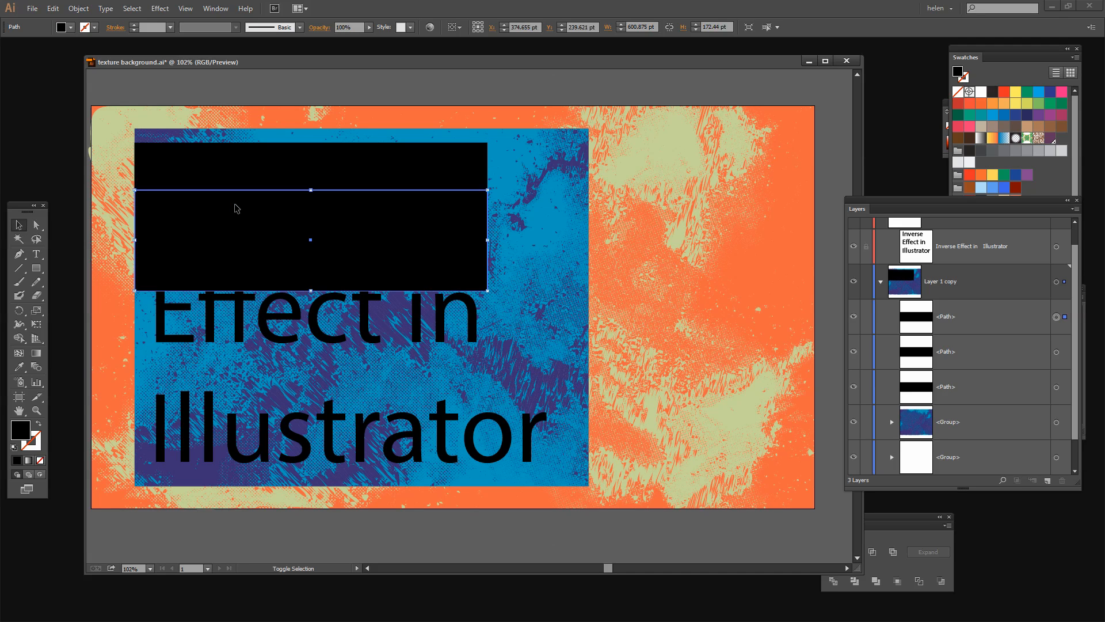
{"action": "left_click_drag", "start_coordinate": [310, 190], "coordinate": [310, 226]}
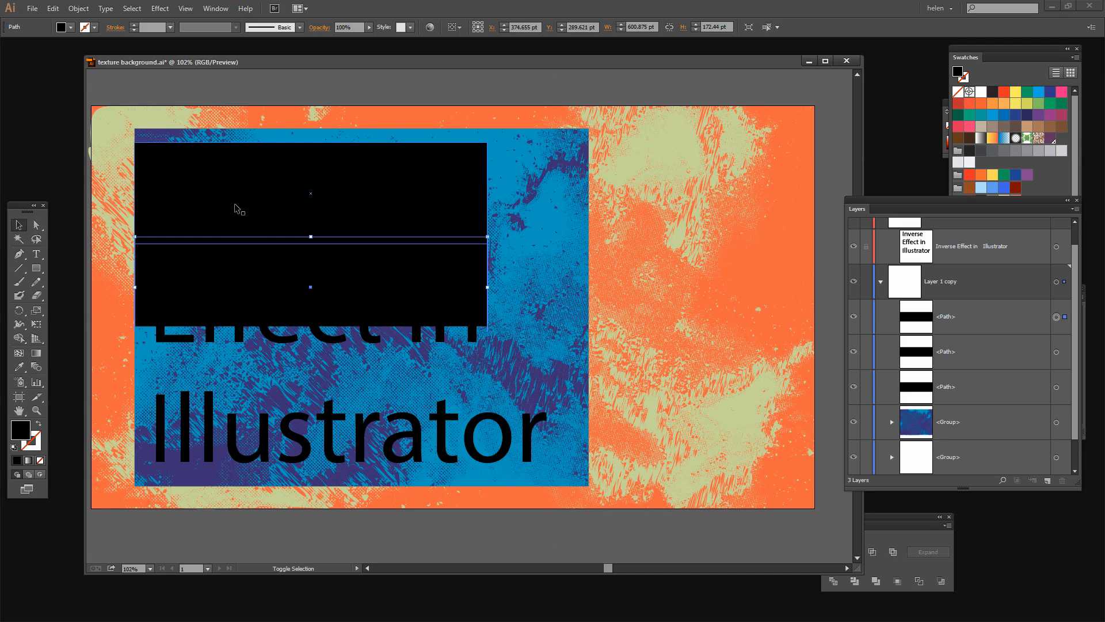
Position a wider bar over 'Illustrator' and move the middle bar over 'Effect in'
{"action": "left_click_drag", "start_coordinate": [309, 236], "coordinate": [310, 278]}
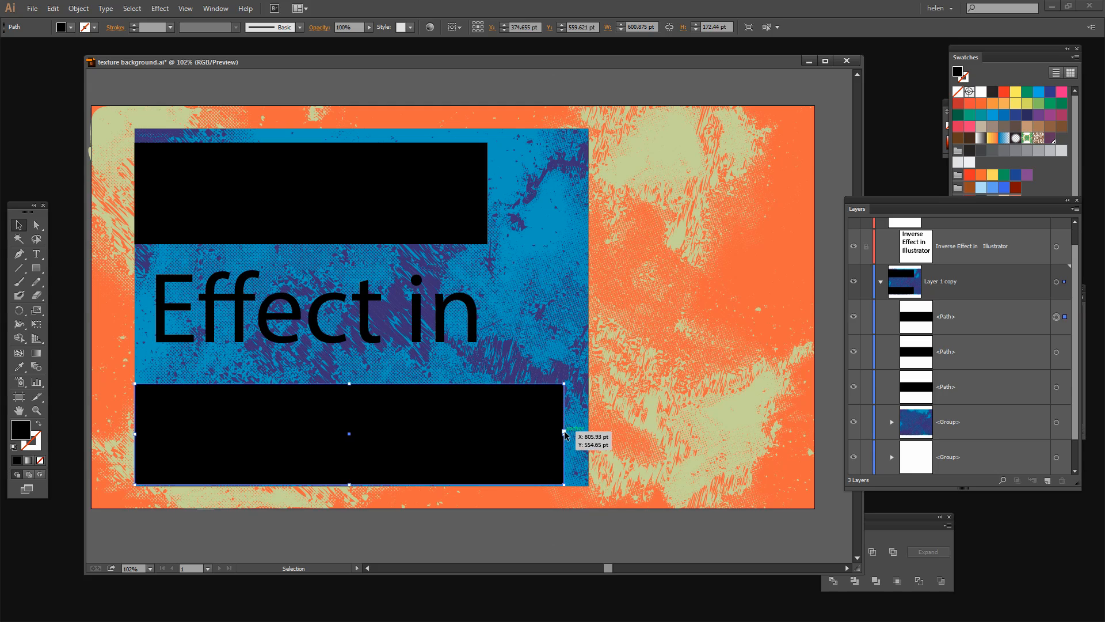
{"action": "left_click", "coordinate": [987, 351]}
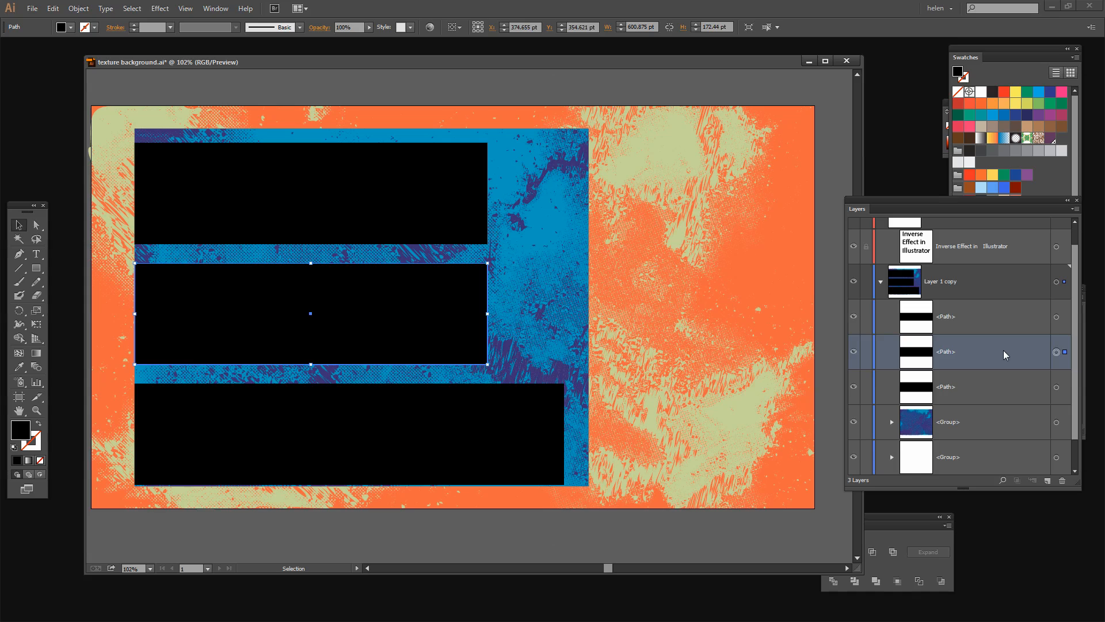
{"action": "mouse_move", "coordinate": [857, 249]}
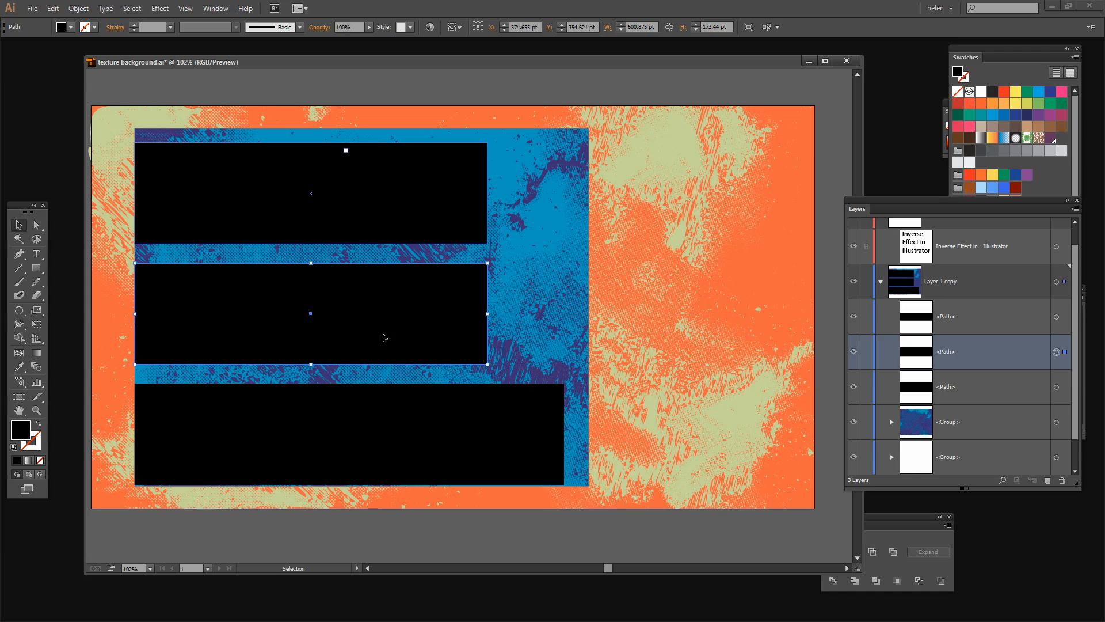
{"action": "mouse_move", "coordinate": [668, 351]}
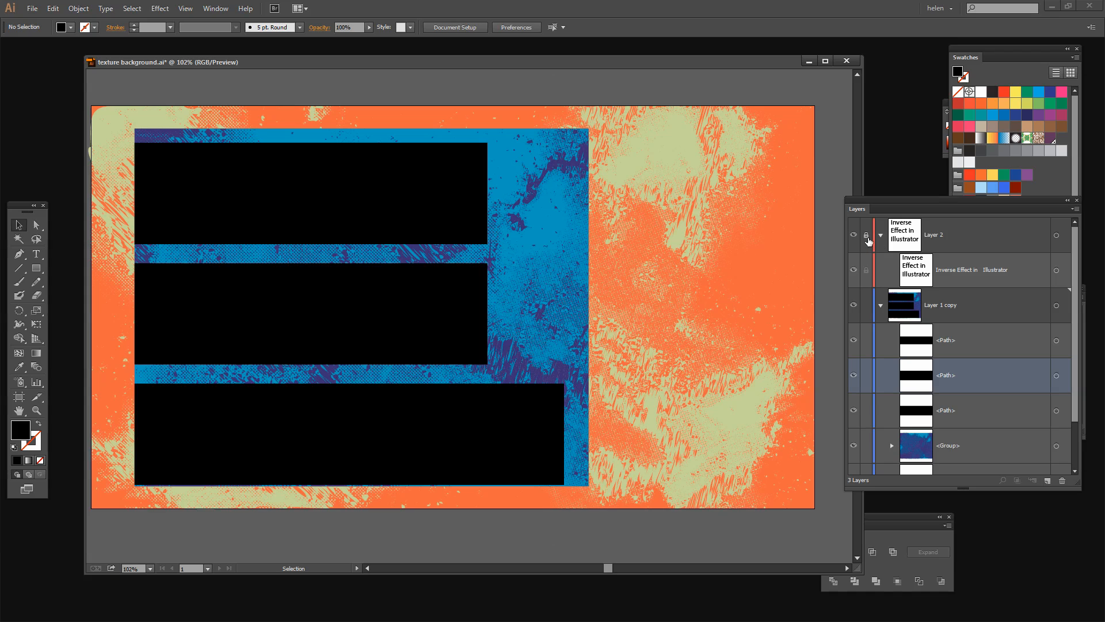
Unlock Layer 2, select the title text and fill it with the white swatch
{"action": "left_click", "coordinate": [866, 235]}
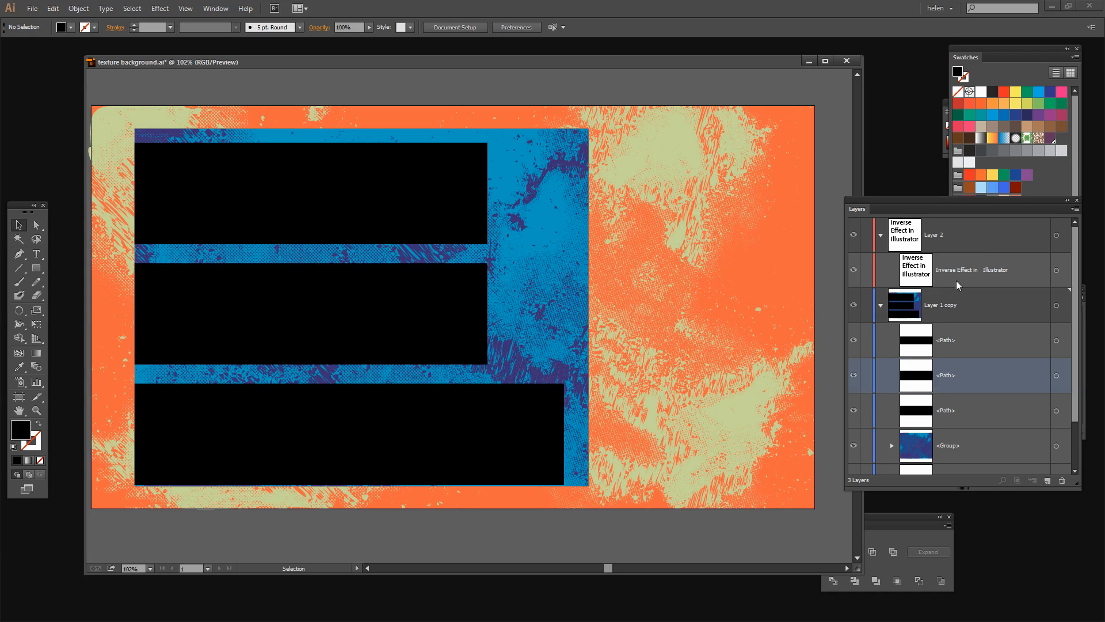
{"action": "left_click", "coordinate": [1056, 270]}
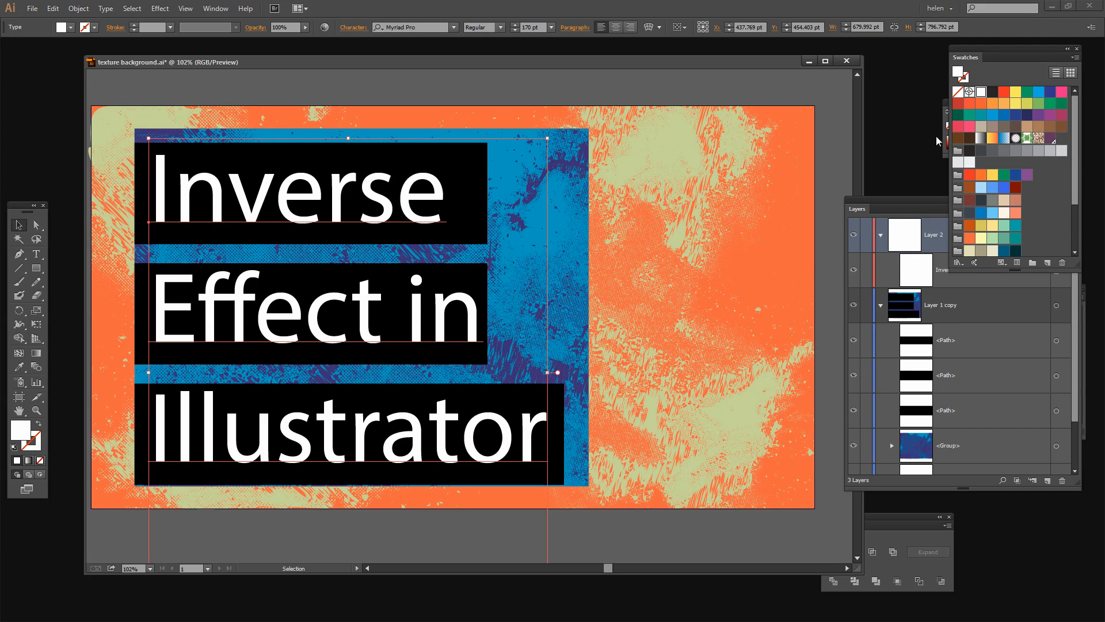
{"action": "left_click", "coordinate": [986, 340]}
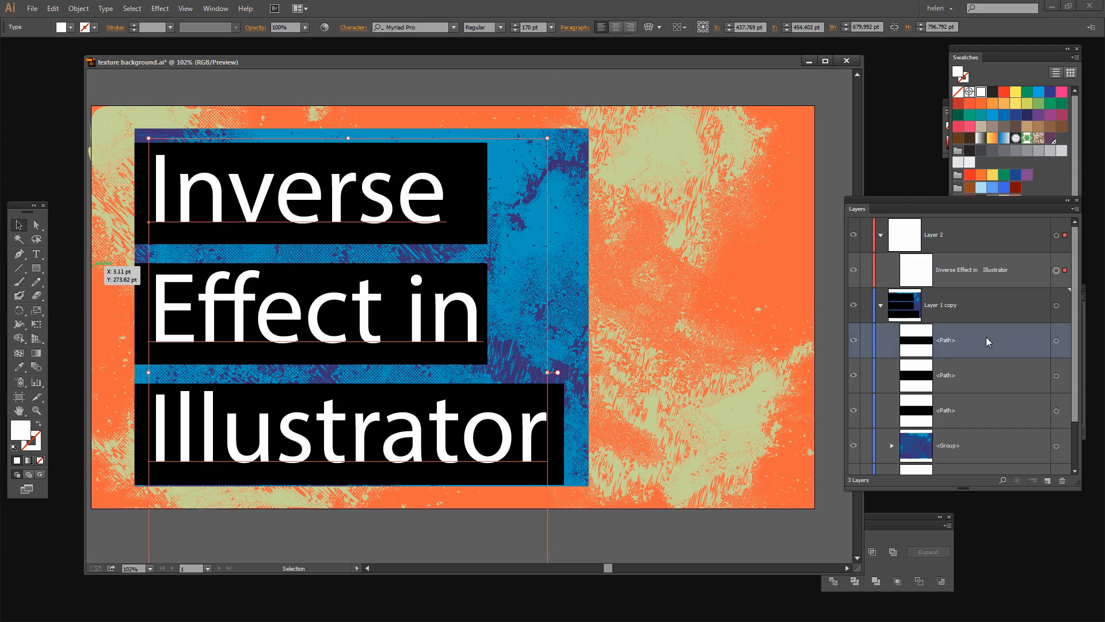
{"action": "mouse_move", "coordinate": [899, 278]}
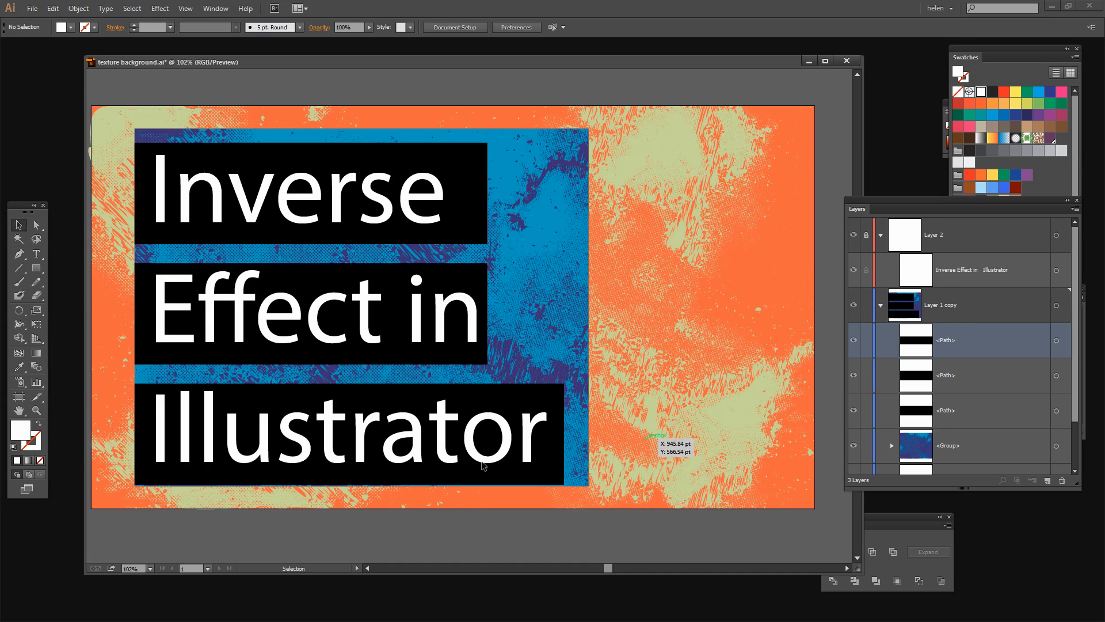
{"action": "mouse_move", "coordinate": [264, 240]}
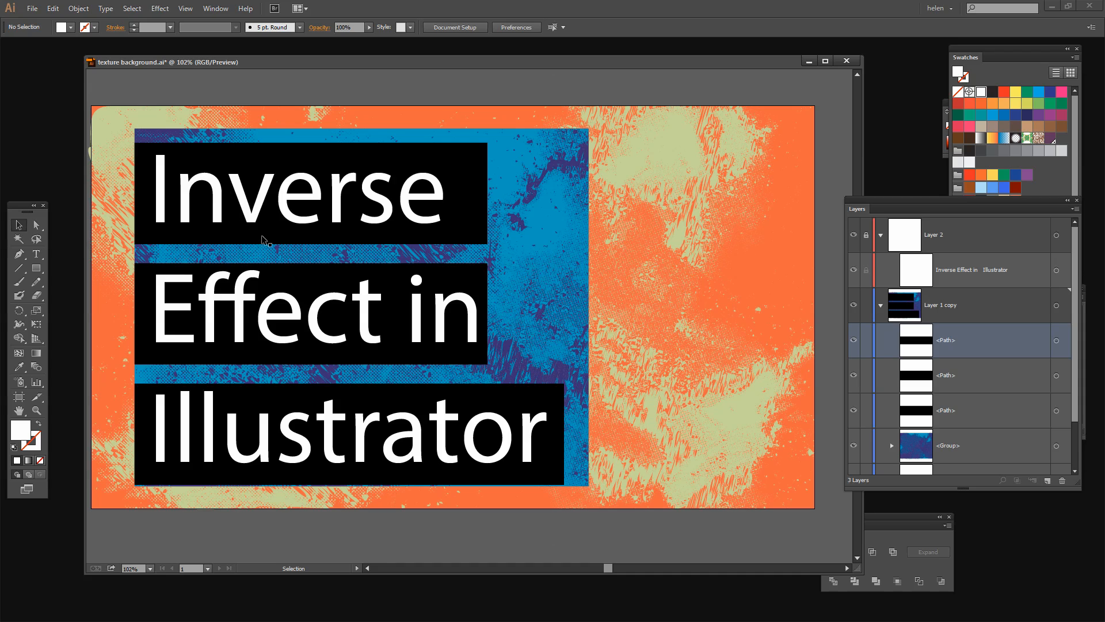
Lock Layer 2 so the white title is no longer editable
{"action": "left_click", "coordinate": [944, 374]}
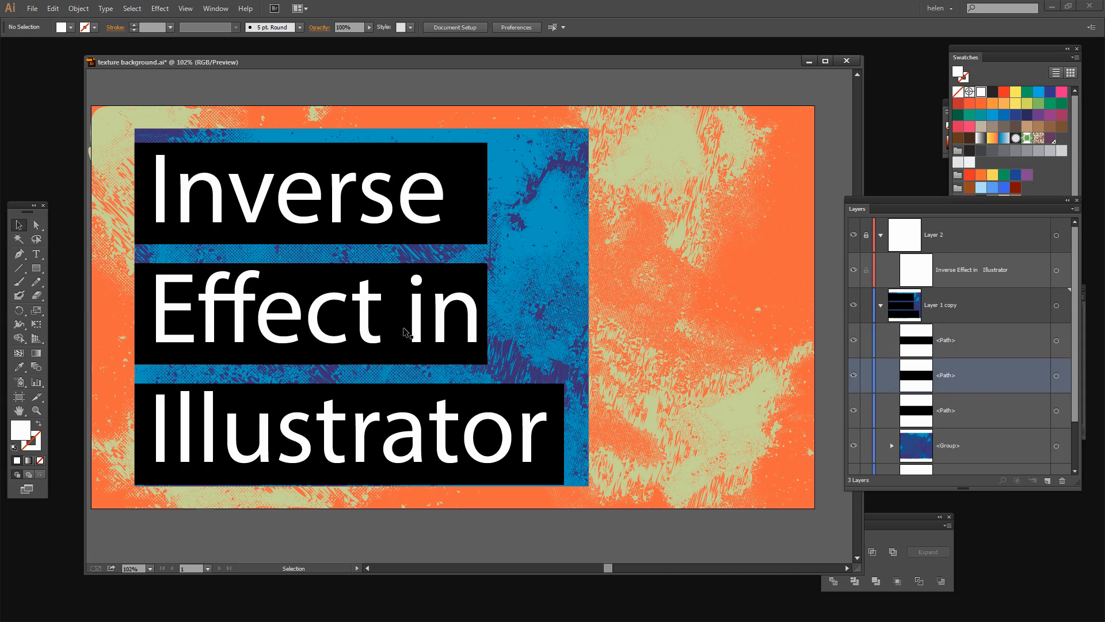
Select the middle and bottom black bars to resize them around their title lines
{"action": "left_click", "coordinate": [310, 313]}
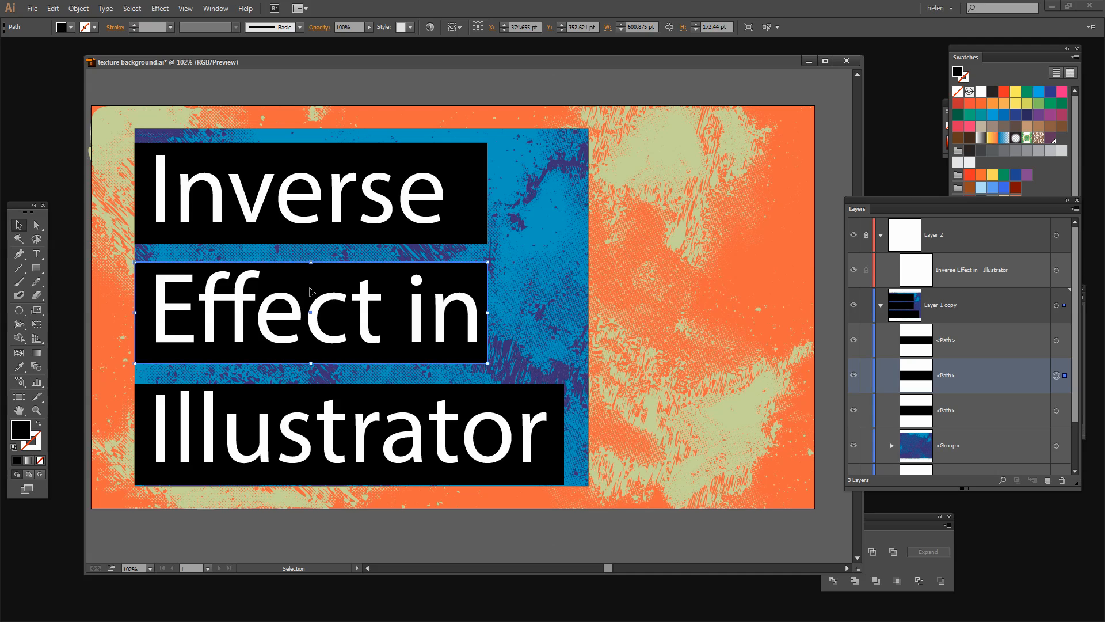
{"action": "left_click", "coordinate": [944, 410]}
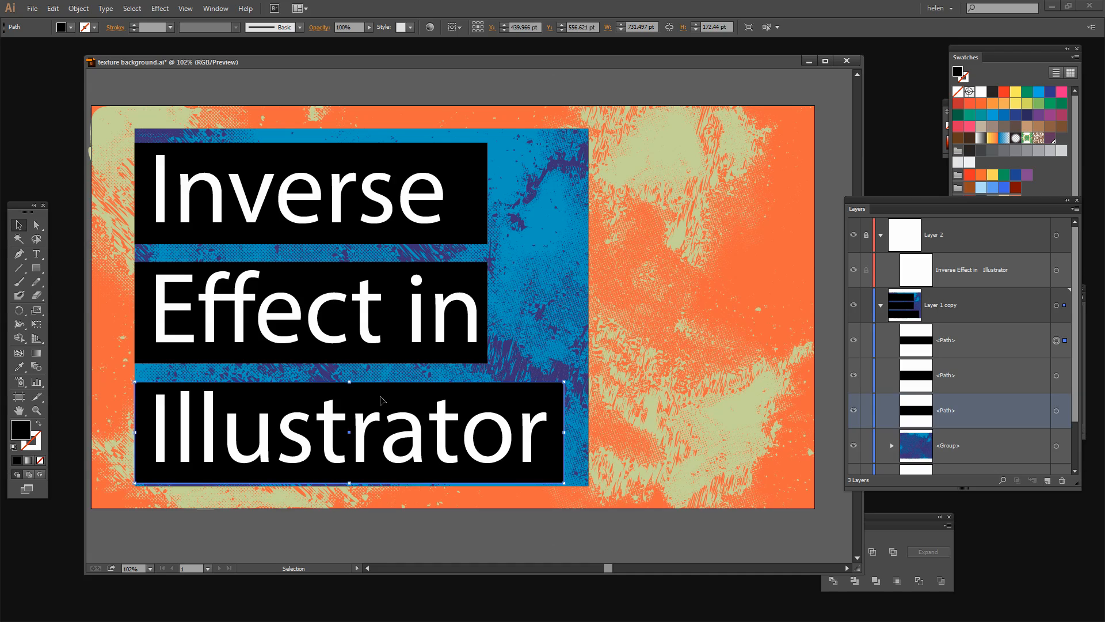
{"action": "mouse_move", "coordinate": [565, 438]}
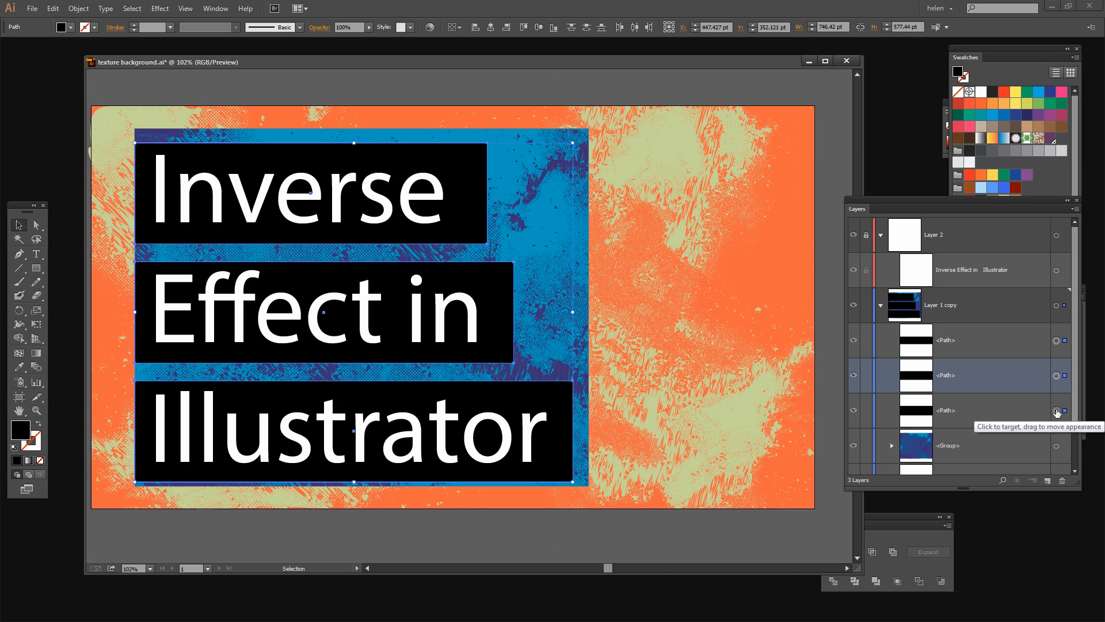
{"action": "mouse_move", "coordinate": [910, 372]}
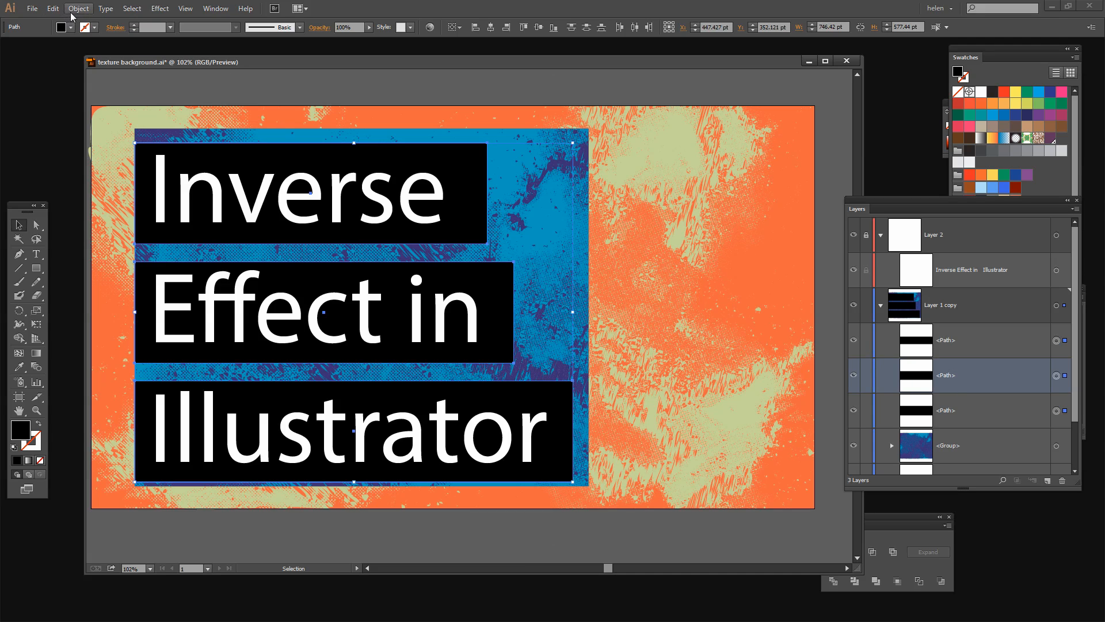
Combine the three black bars into one compound path via Object > Compound Path > Make
{"action": "left_click", "coordinate": [77, 8]}
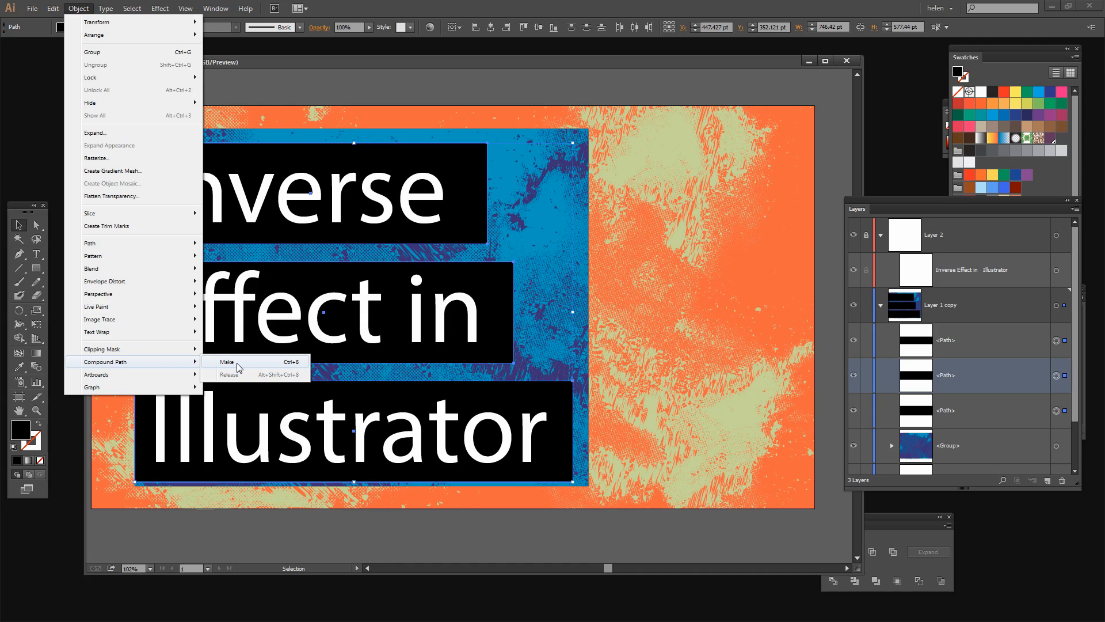
{"action": "left_click", "coordinate": [227, 361]}
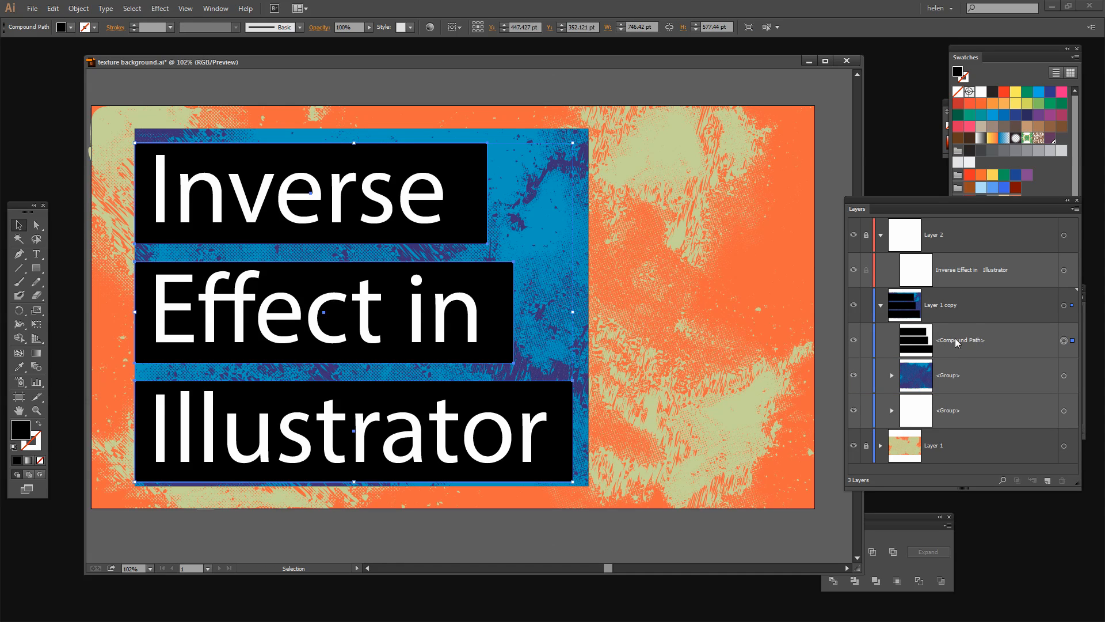
{"action": "mouse_move", "coordinate": [1024, 356]}
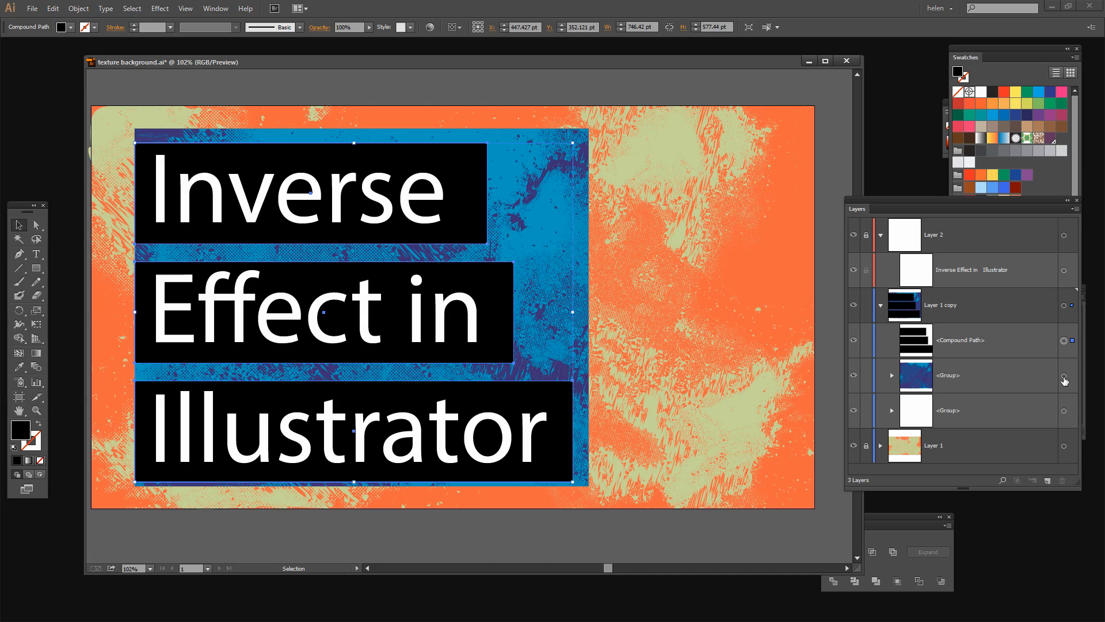
{"action": "mouse_move", "coordinate": [925, 373]}
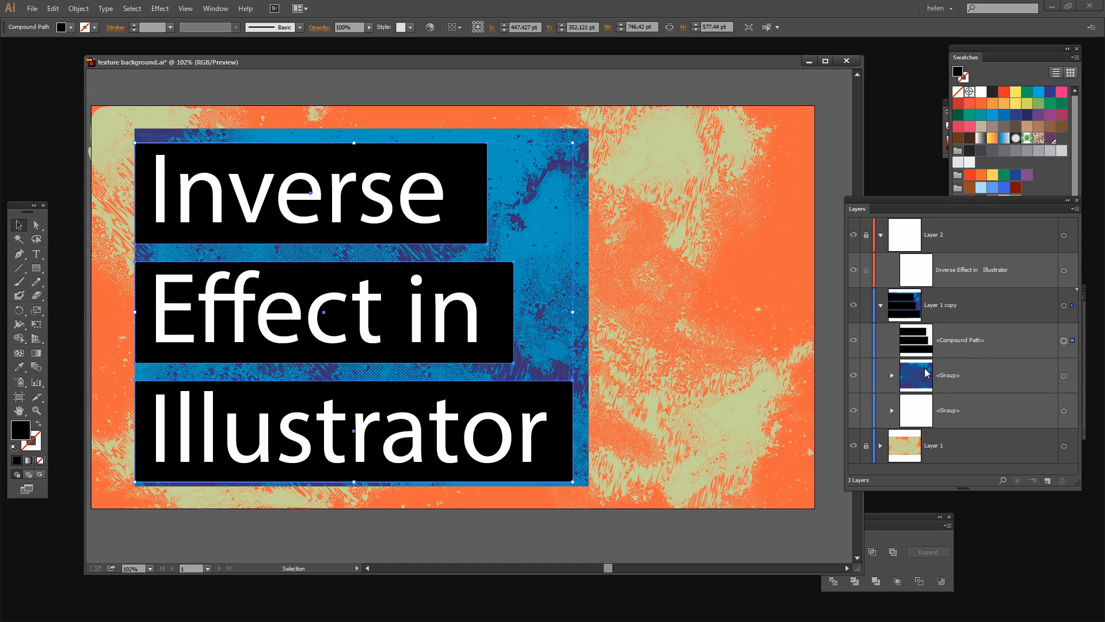
{"action": "mouse_move", "coordinate": [1064, 379]}
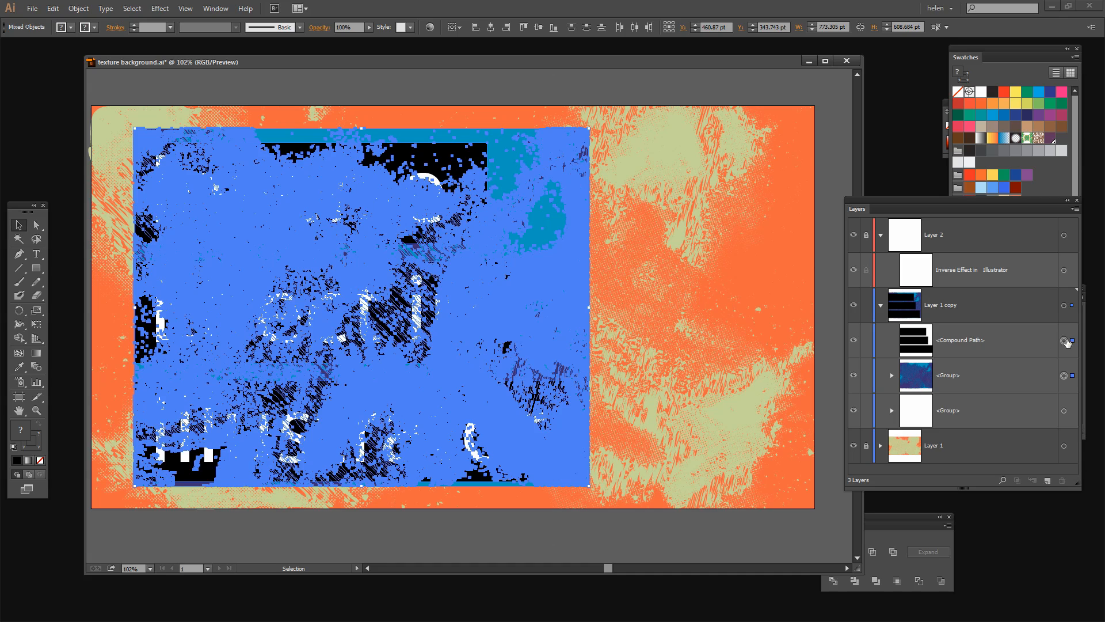
{"action": "mouse_move", "coordinate": [924, 340]}
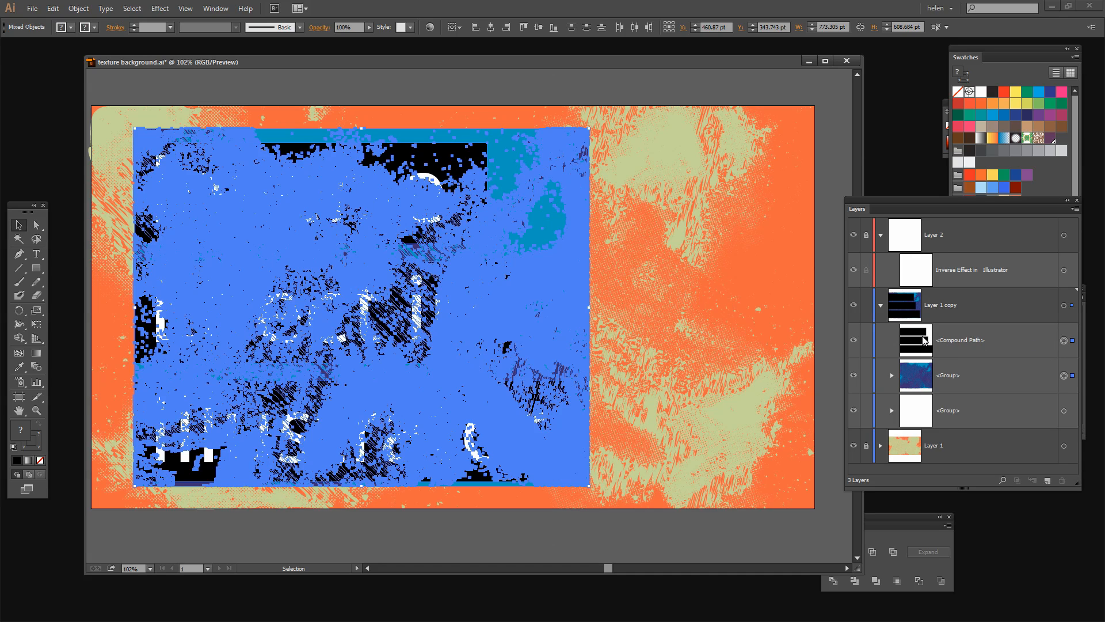
{"action": "mouse_move", "coordinate": [944, 382]}
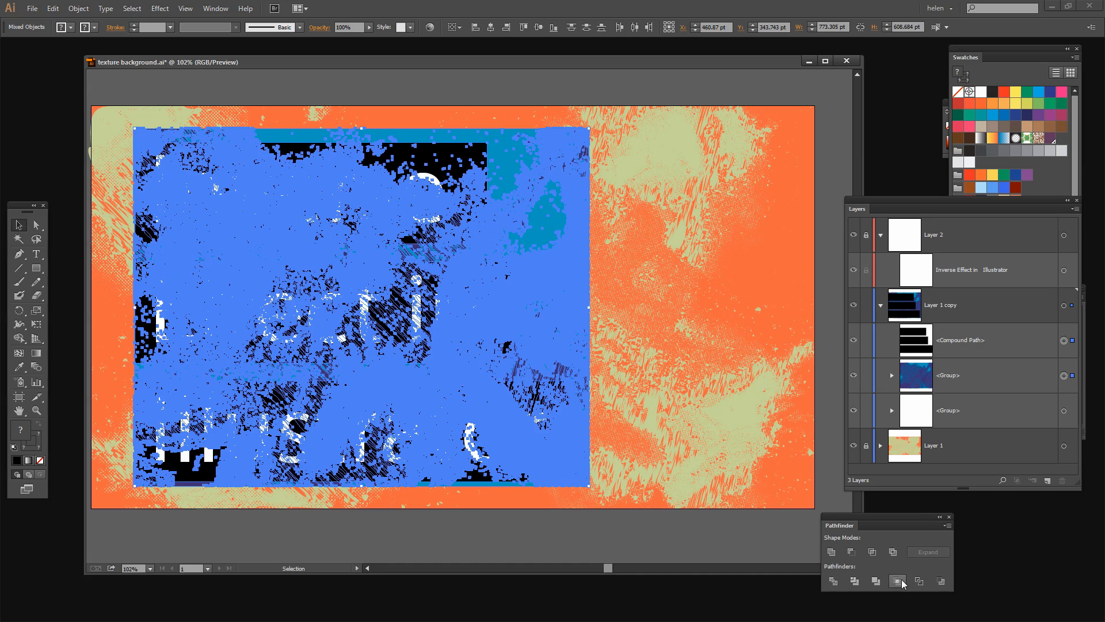
{"action": "mouse_move", "coordinate": [898, 580]}
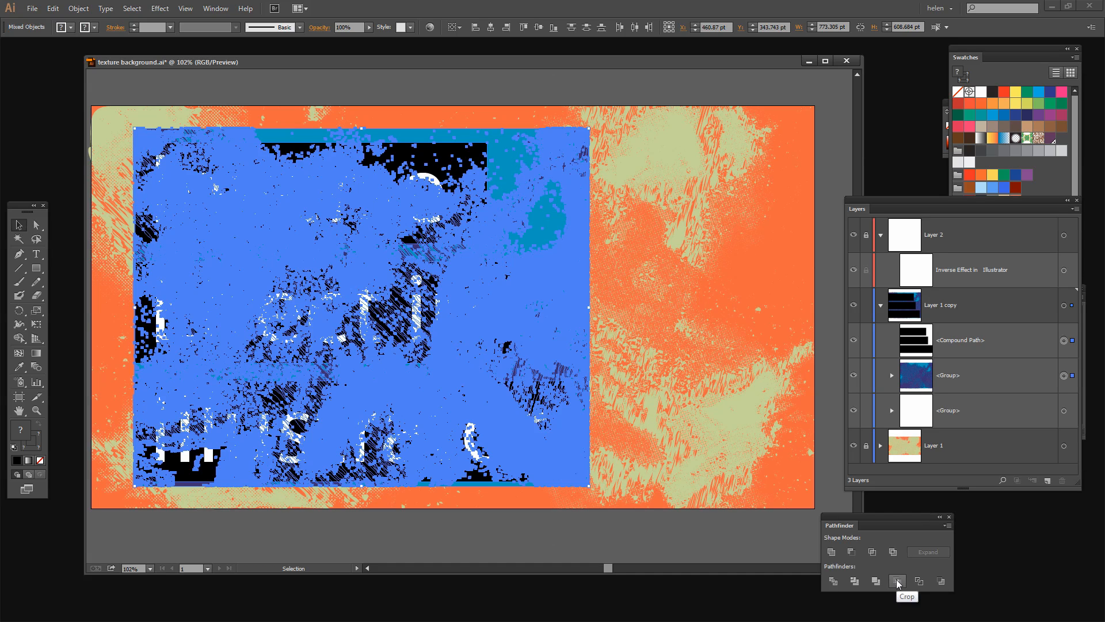
Crop the blue texture to the compound bar shape with Pathfinder Crop
{"action": "left_click", "coordinate": [898, 580]}
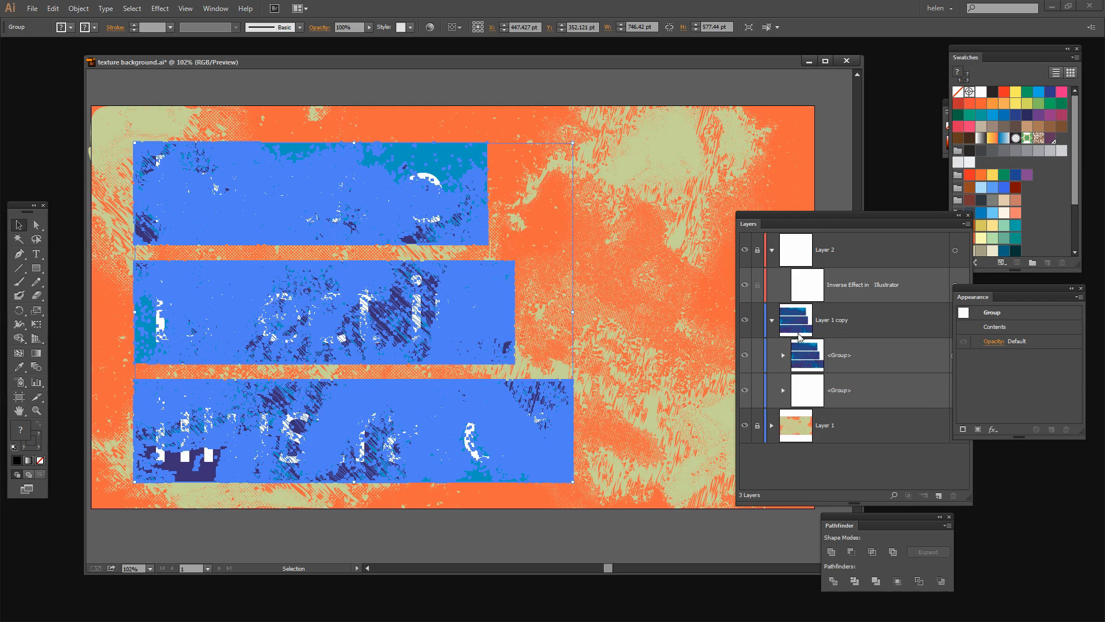
{"action": "mouse_move", "coordinate": [751, 286]}
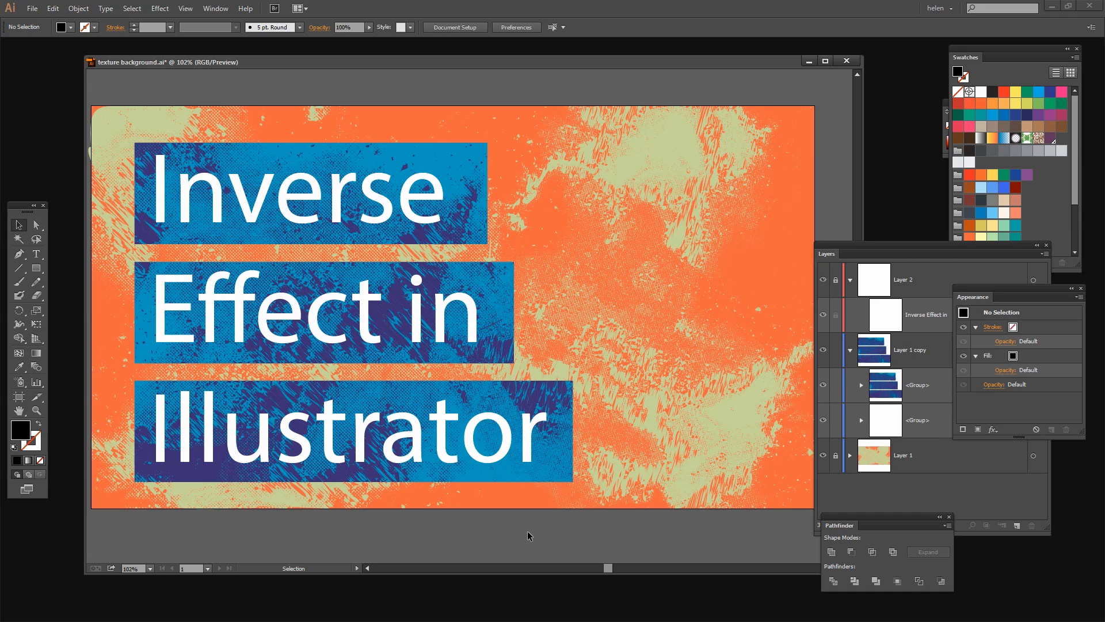
{"action": "mouse_move", "coordinate": [299, 481]}
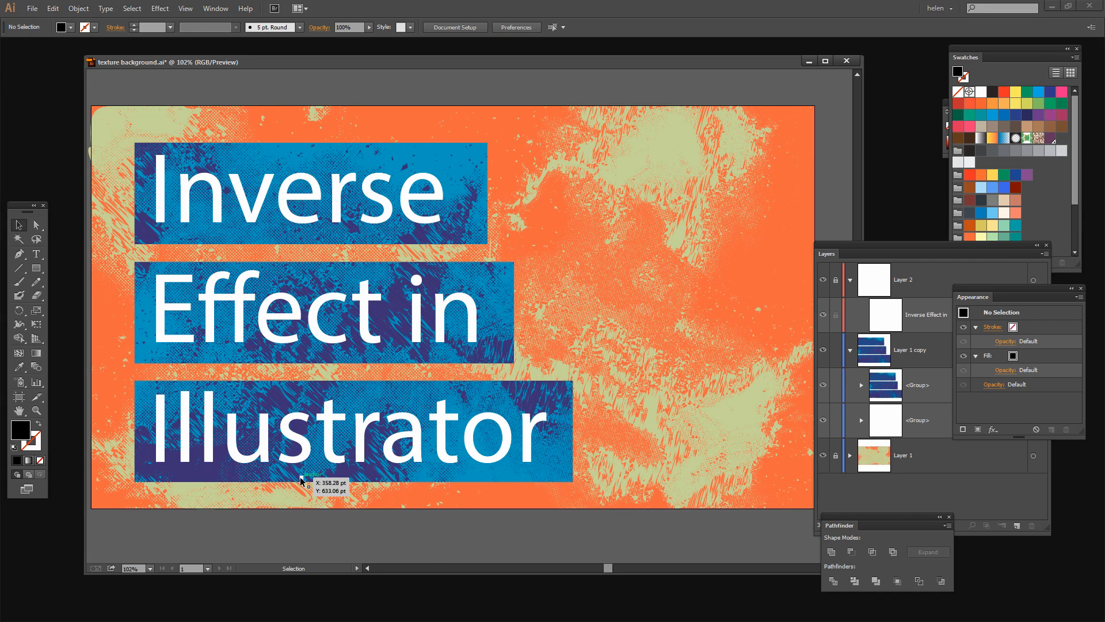
{"action": "mouse_move", "coordinate": [468, 547]}
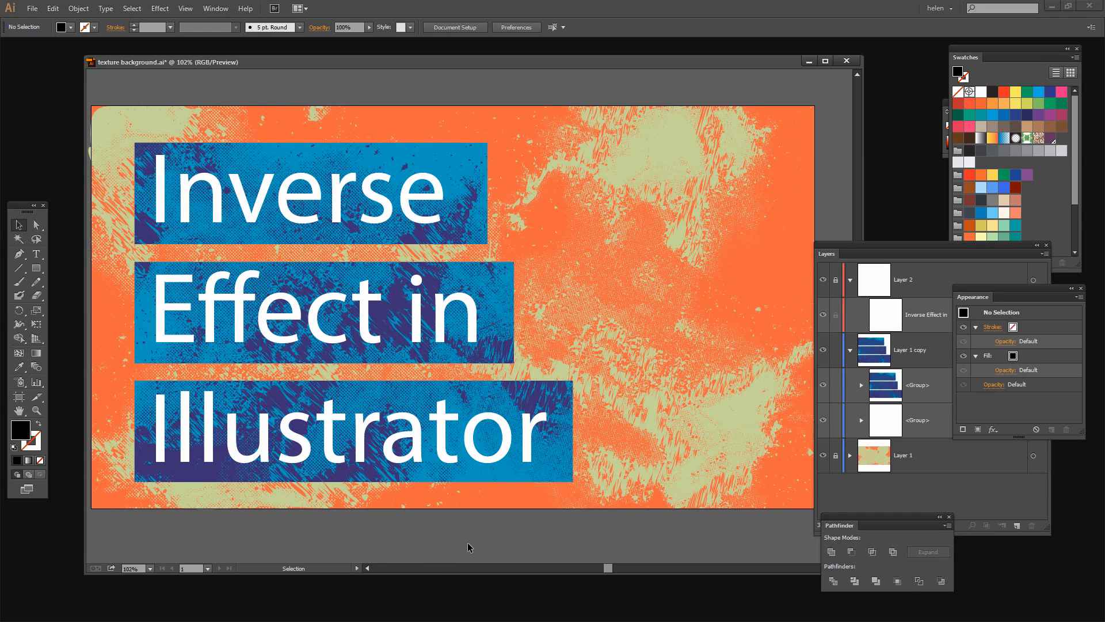
{"action": "mouse_move", "coordinate": [438, 535]}
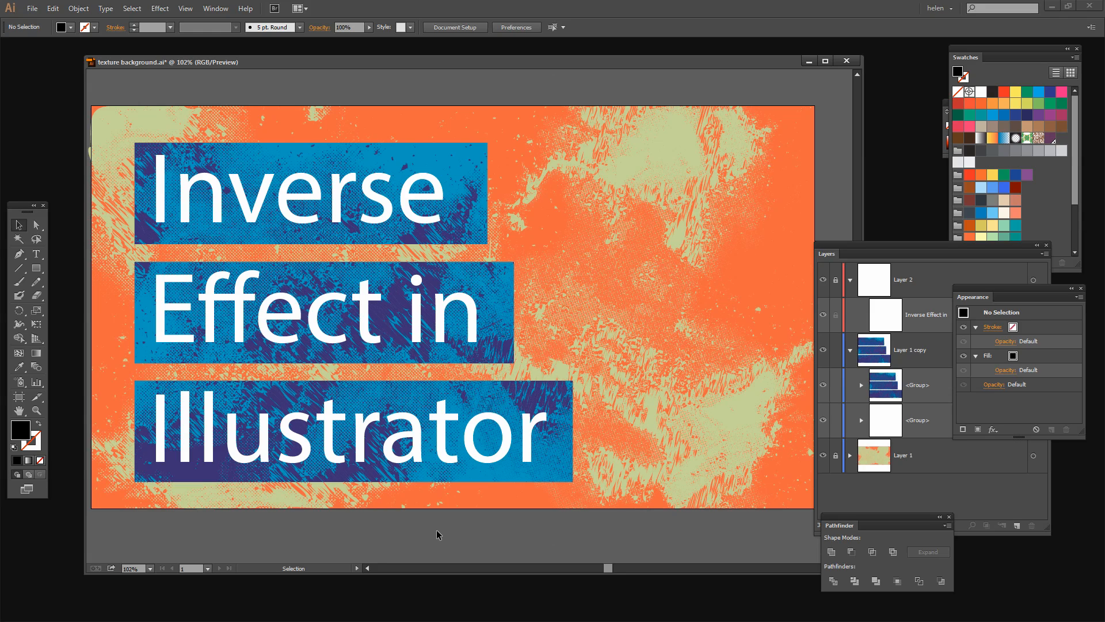
{"action": "mouse_move", "coordinate": [236, 203]}
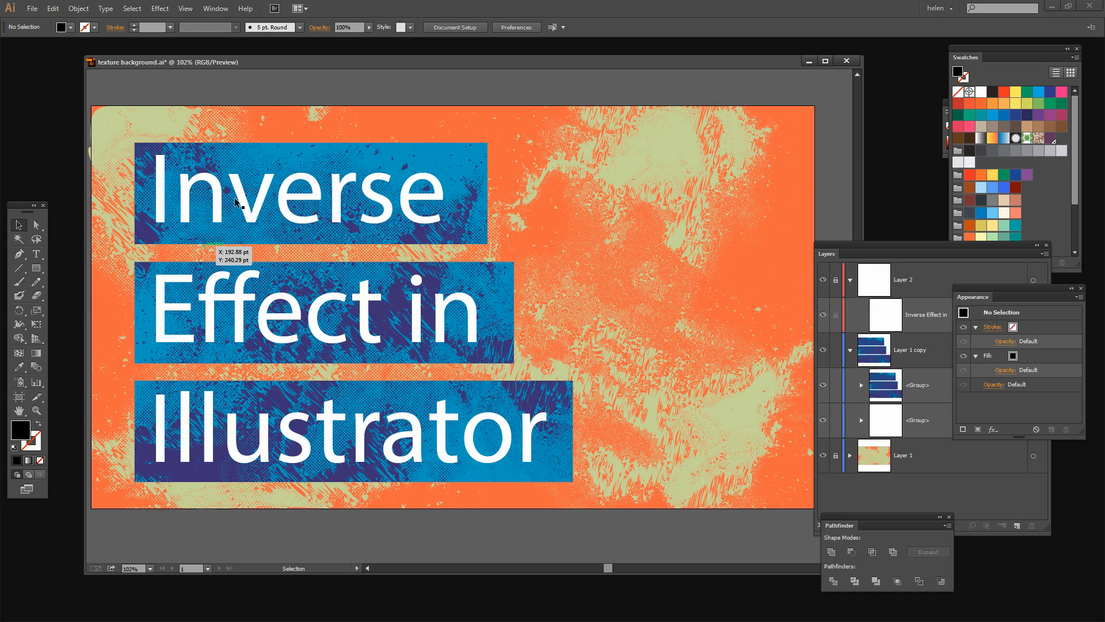
{"action": "mouse_move", "coordinate": [465, 458]}
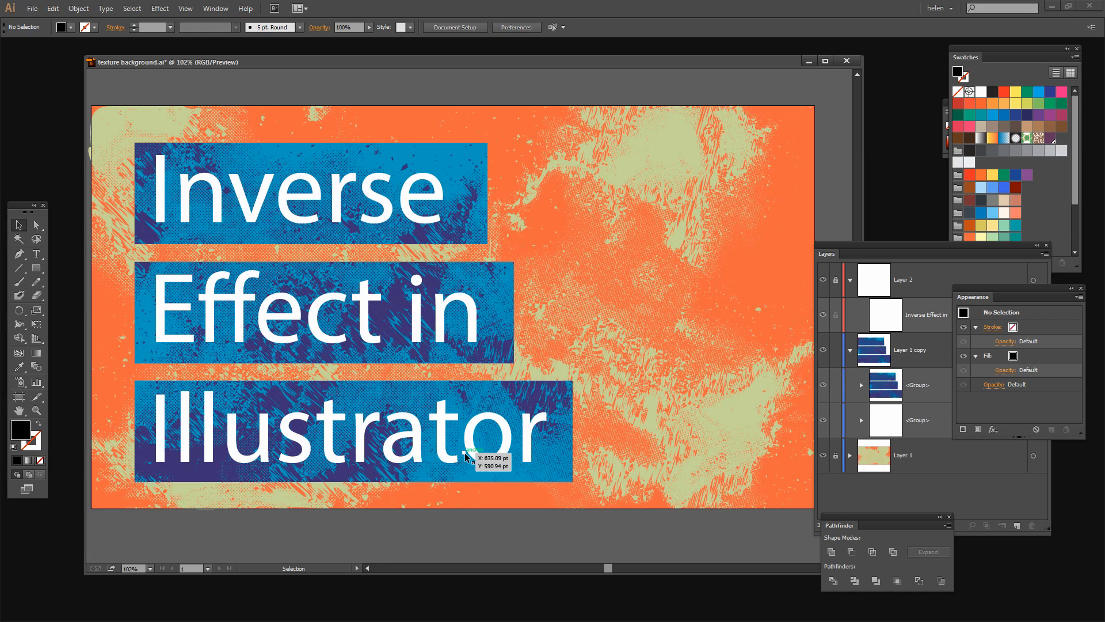
{"action": "mouse_move", "coordinate": [426, 549]}
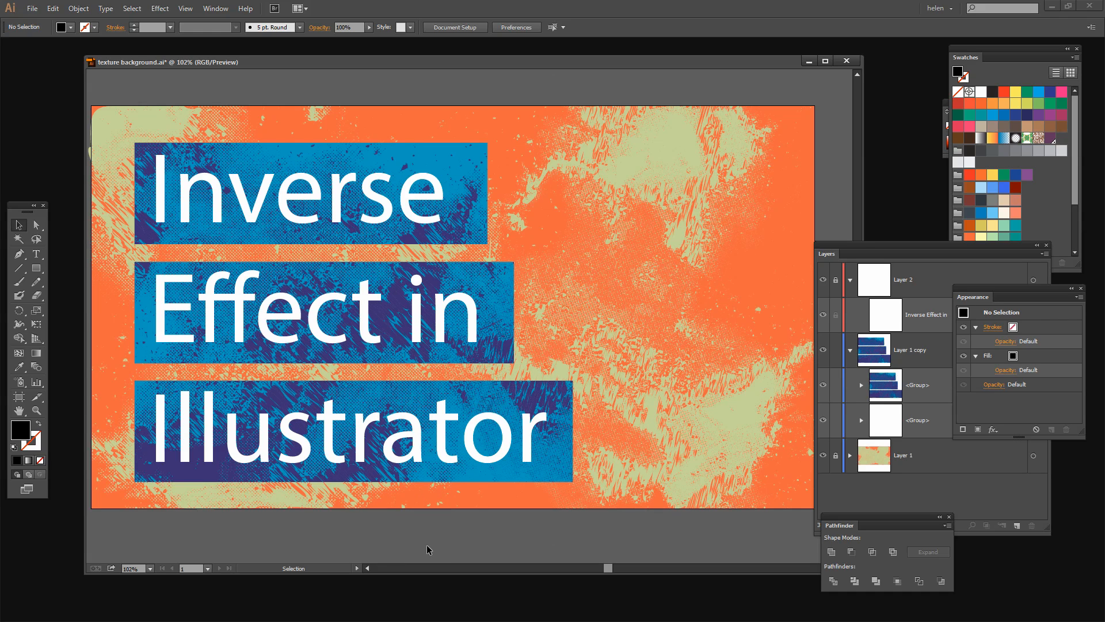
{"action": "mouse_move", "coordinate": [588, 366]}
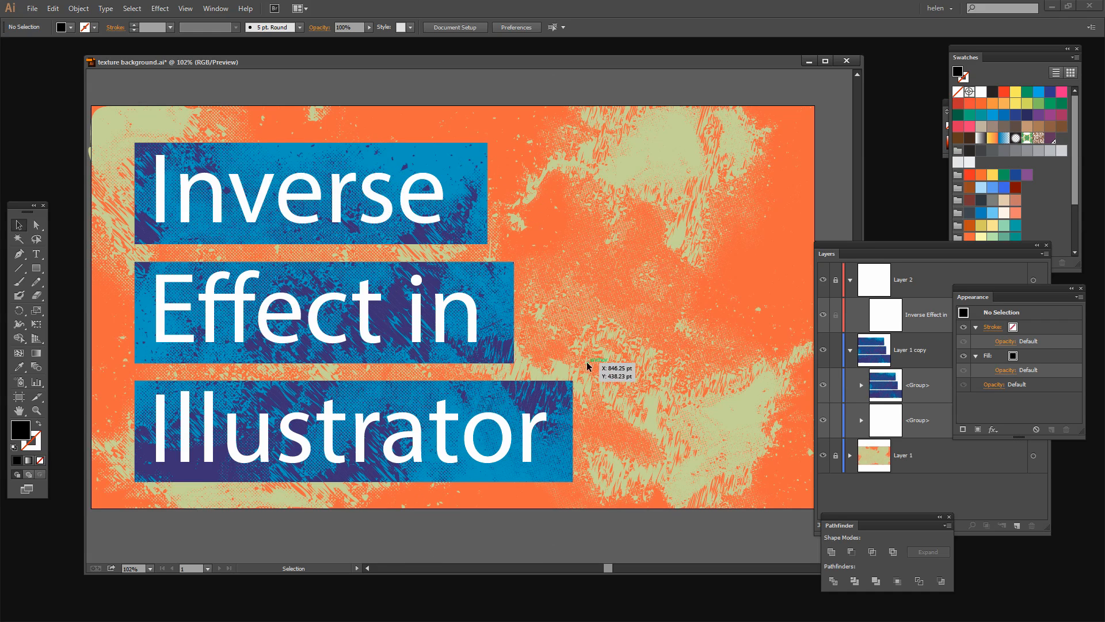
{"action": "mouse_move", "coordinate": [522, 378]}
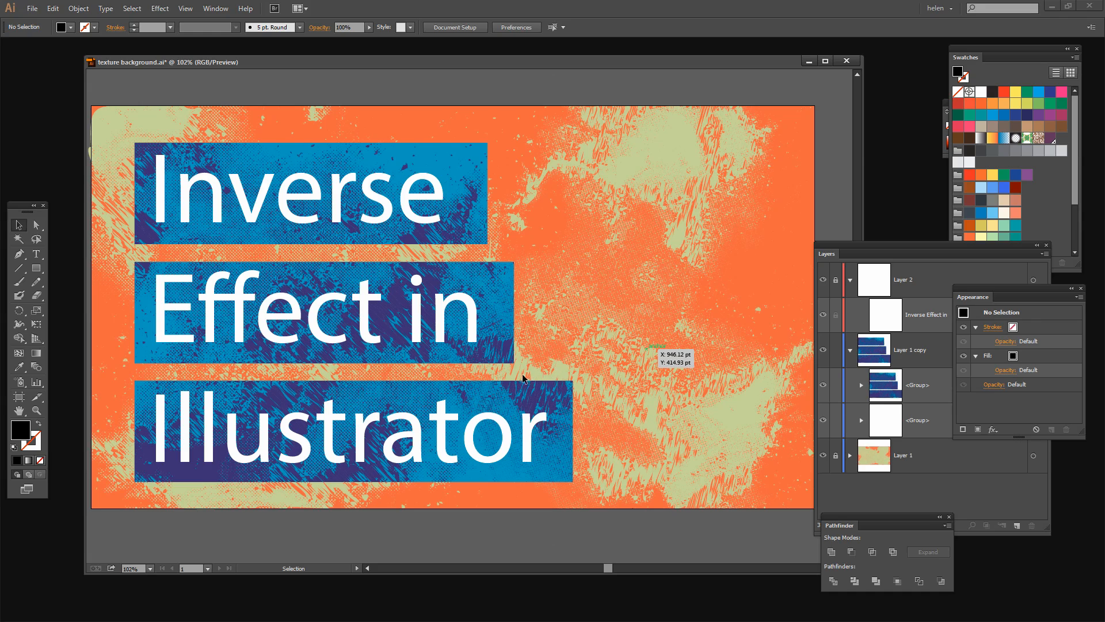
{"action": "mouse_move", "coordinate": [611, 429]}
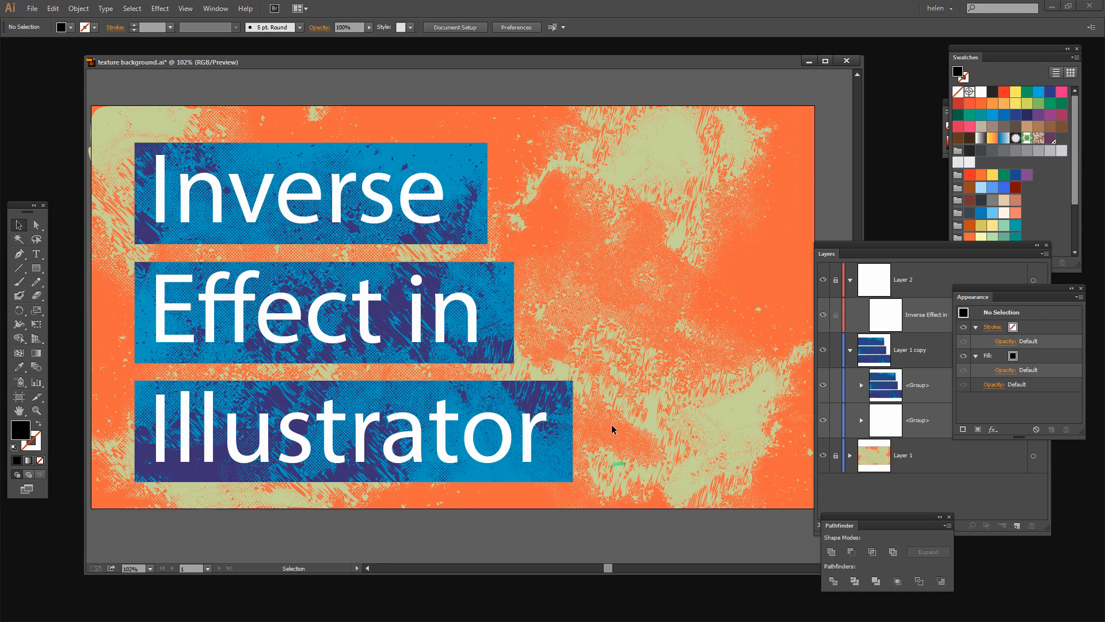
{"action": "mouse_move", "coordinate": [541, 415]}
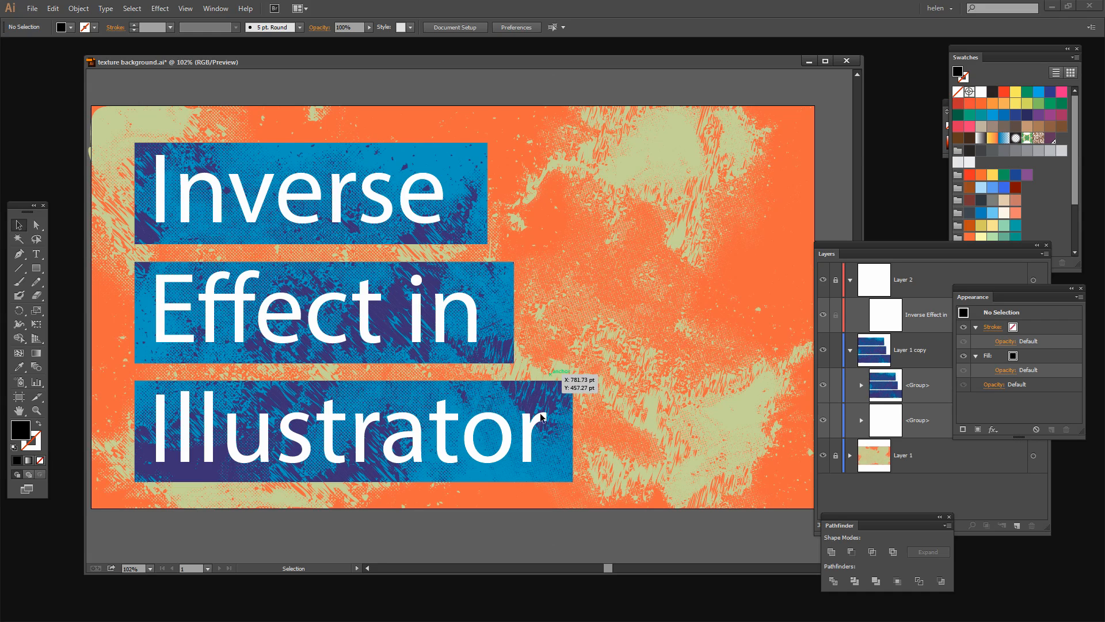
{"action": "mouse_move", "coordinate": [209, 498]}
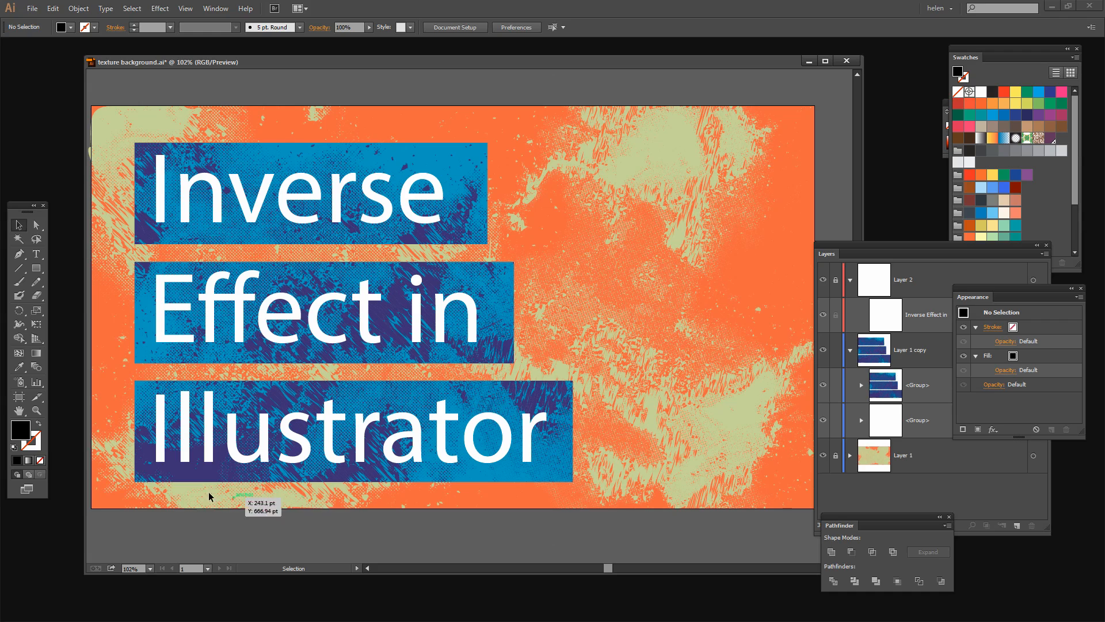
{"action": "mouse_move", "coordinate": [168, 495]}
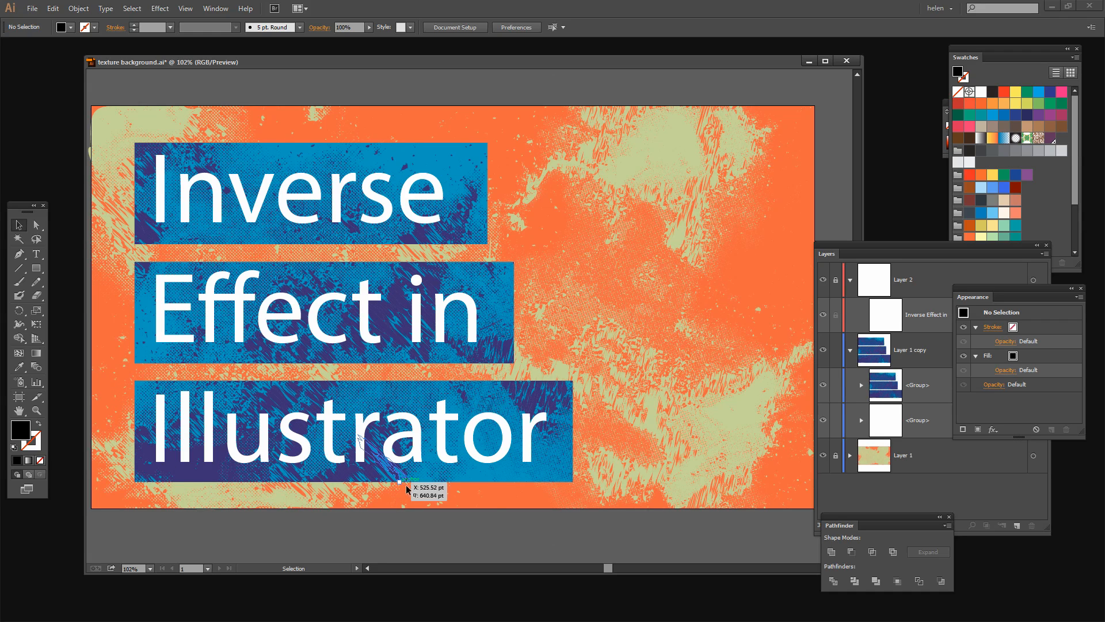
{"action": "mouse_move", "coordinate": [740, 508]}
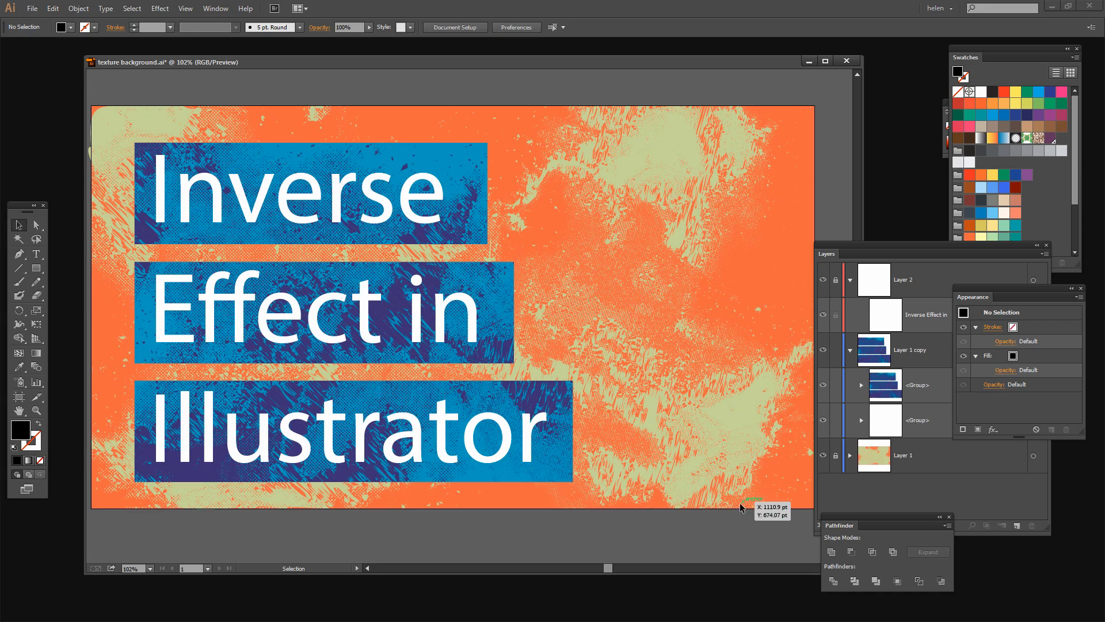
{"action": "mouse_move", "coordinate": [640, 551]}
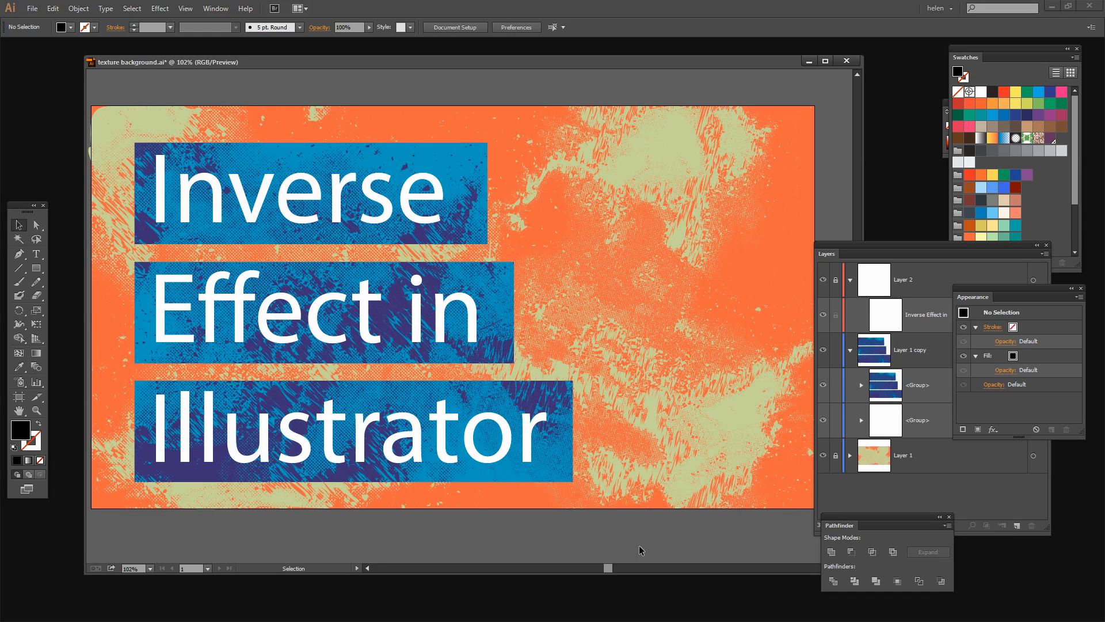